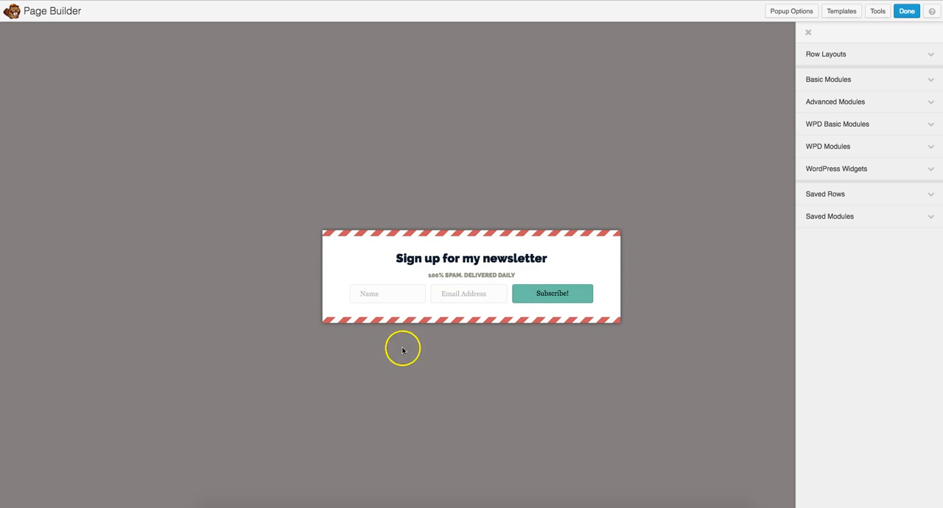
mouse_move(368, 241)
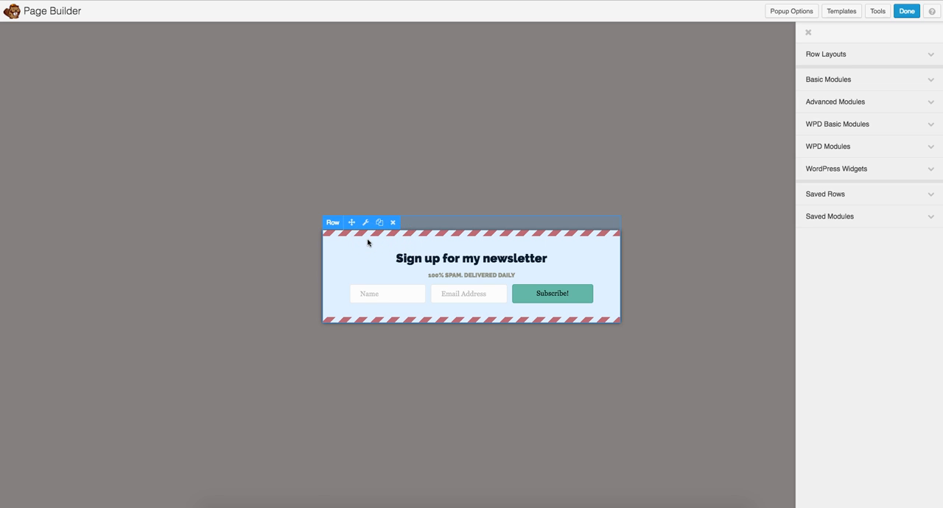
mouse_move(619, 317)
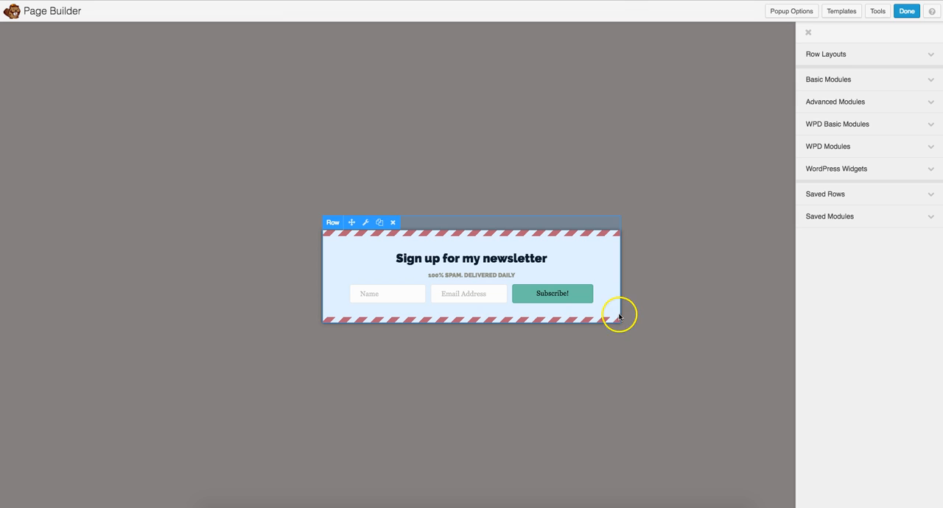
mouse_move(321, 287)
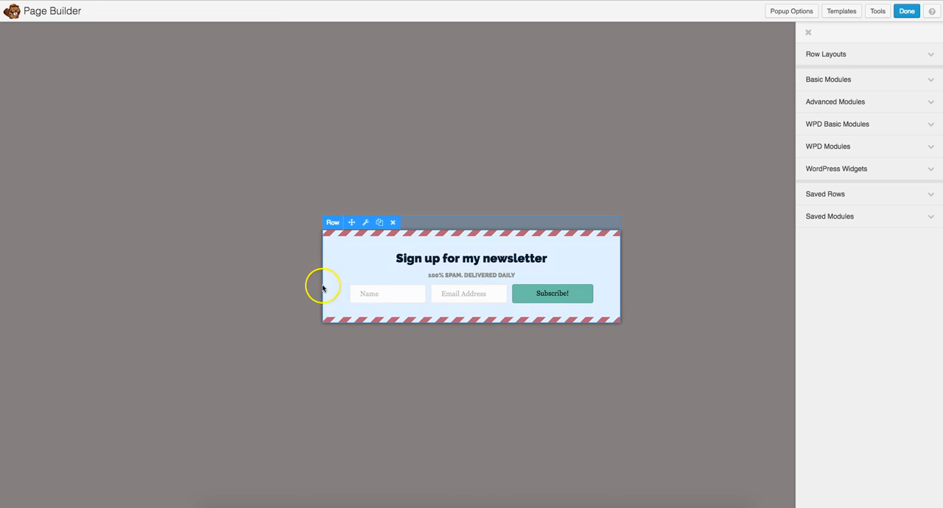
mouse_move(653, 293)
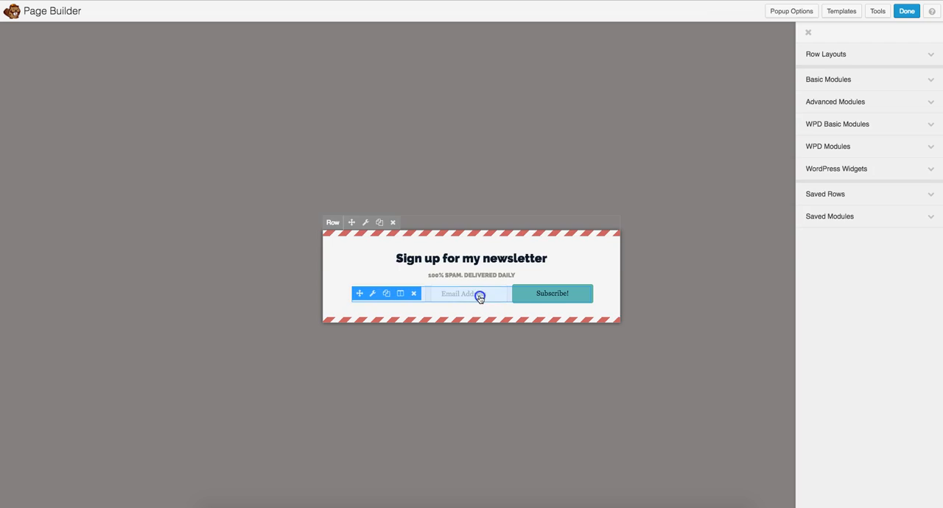
- Peek at the signup form module settings and close them without changes
click(808, 33)
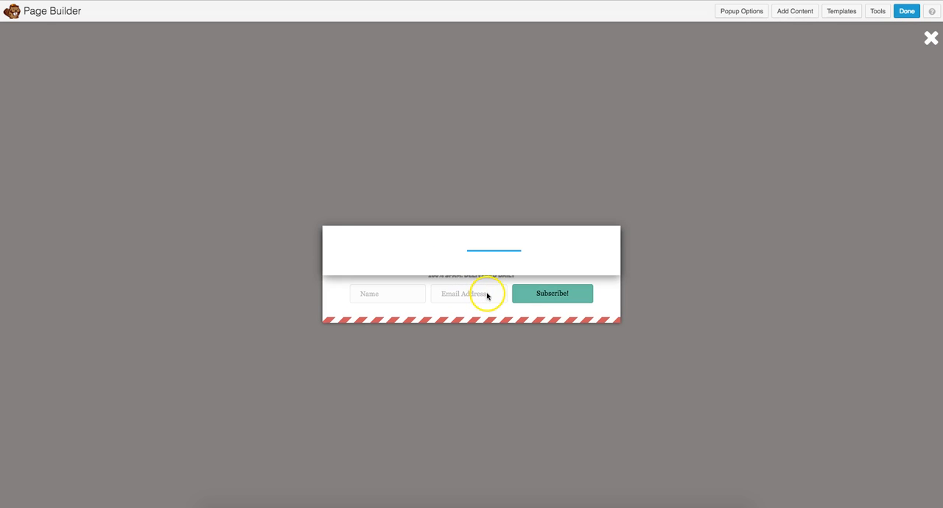
click(469, 293)
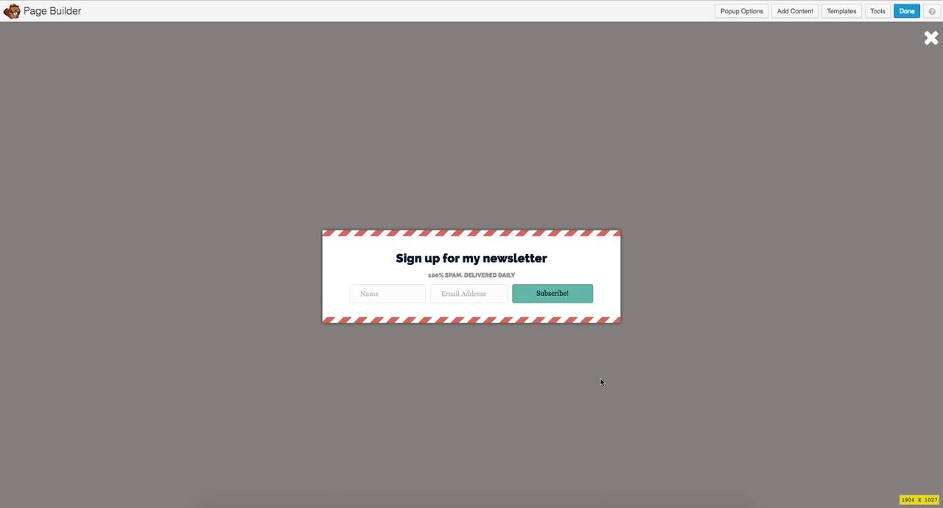
mouse_move(720, 286)
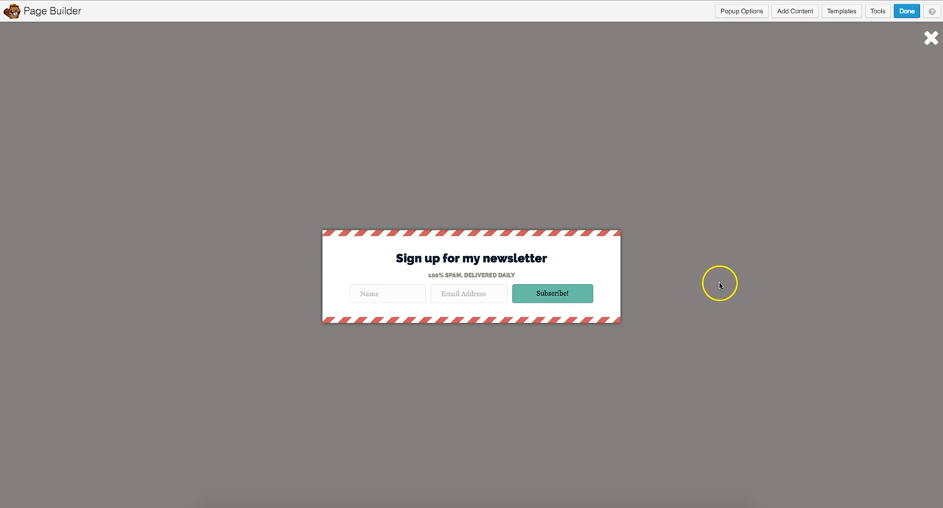
mouse_move(711, 276)
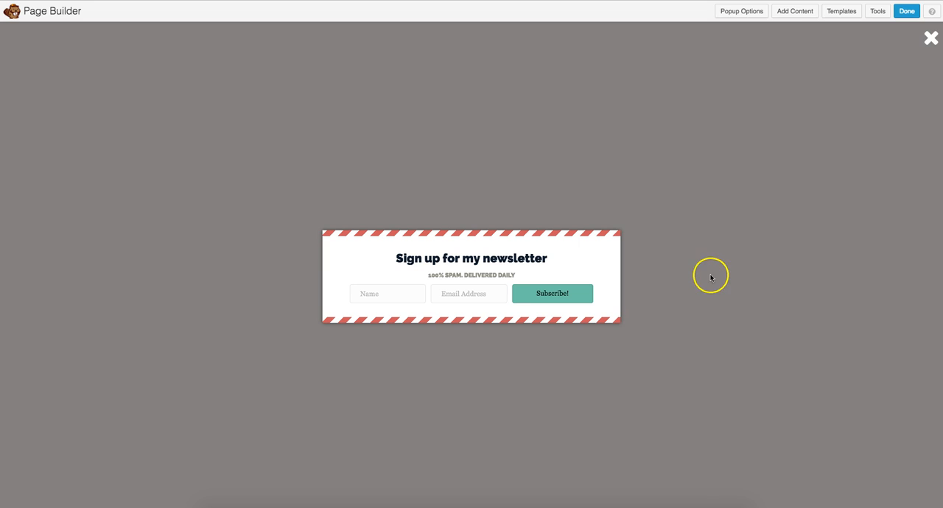
click(794, 12)
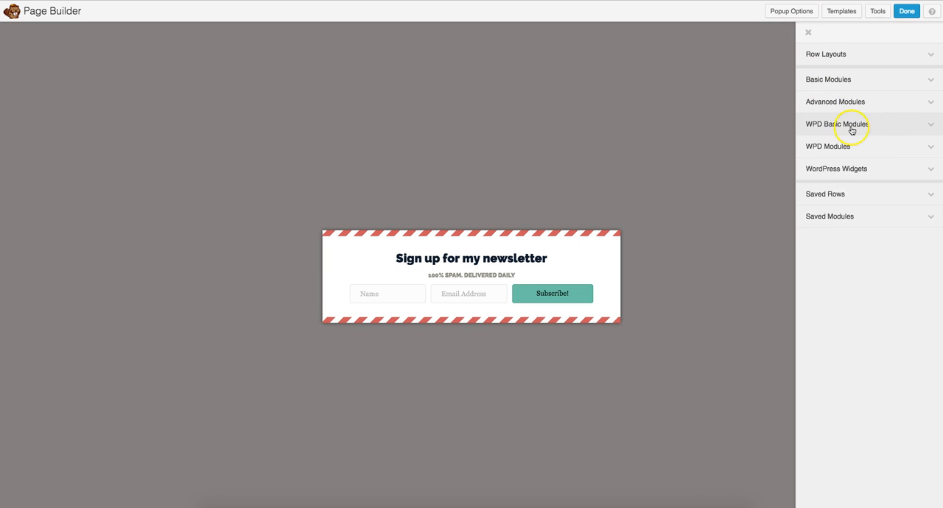
click(837, 124)
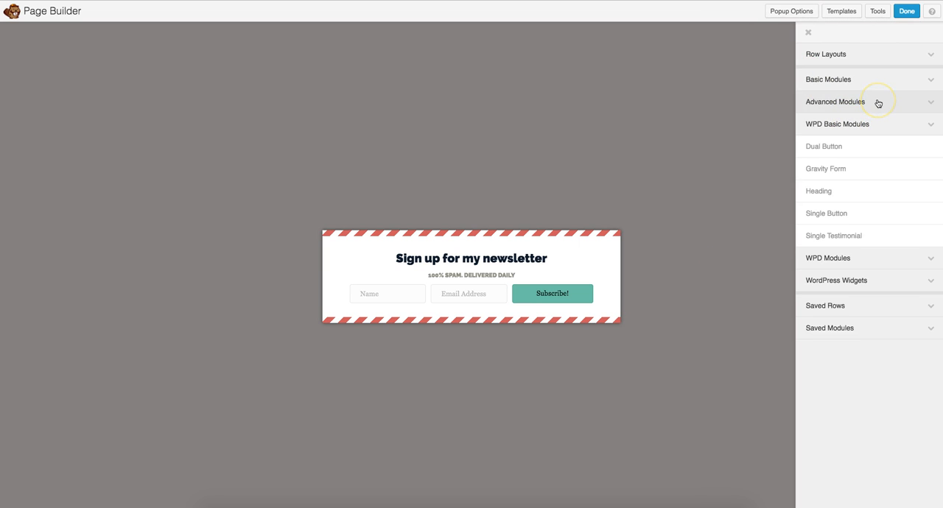
mouse_move(864, 137)
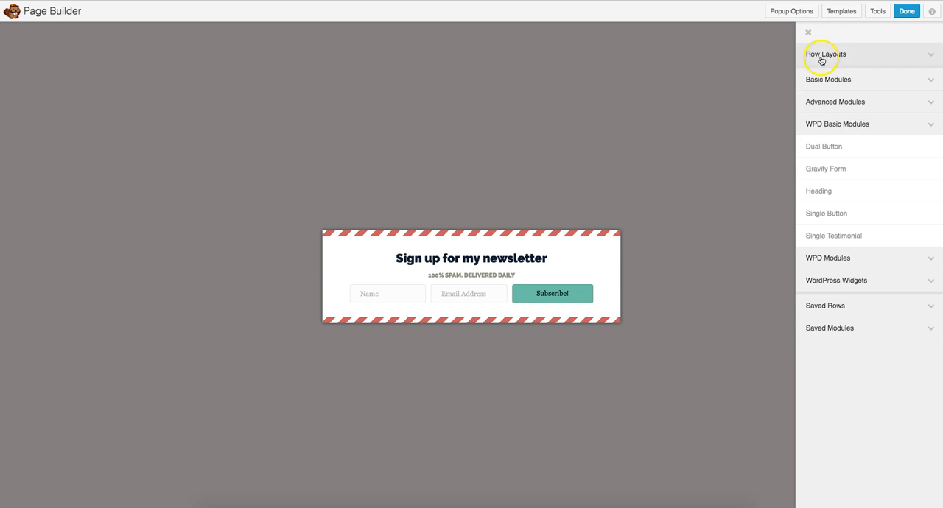
click(808, 32)
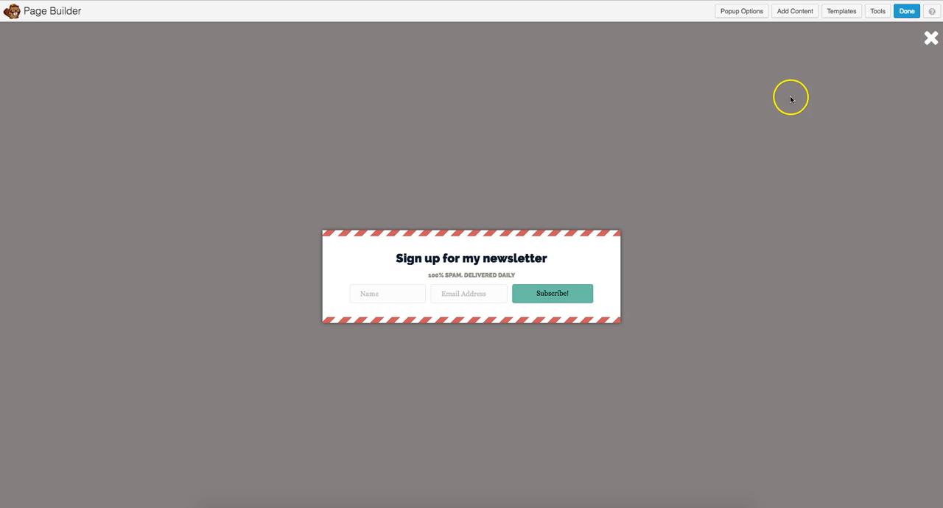
mouse_move(755, 64)
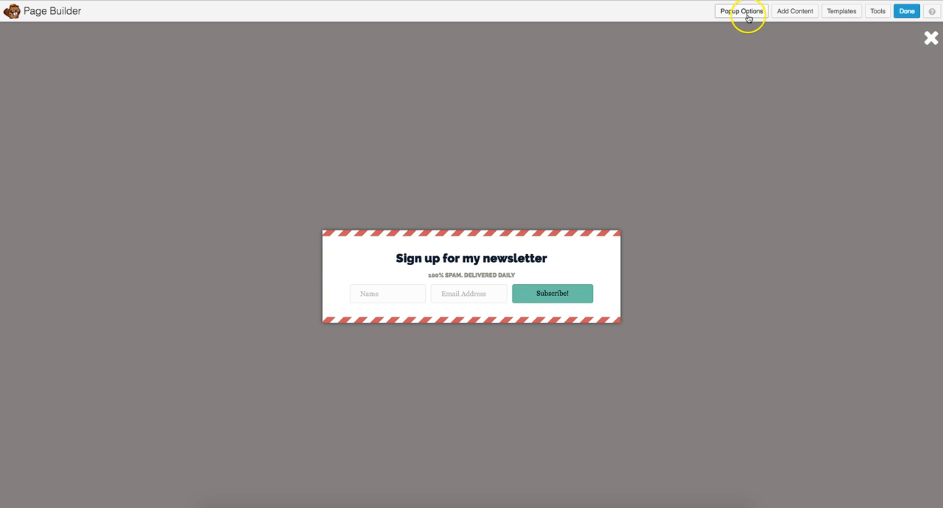
- Reach the Popup Styles settings from the Popup Options menu
click(741, 12)
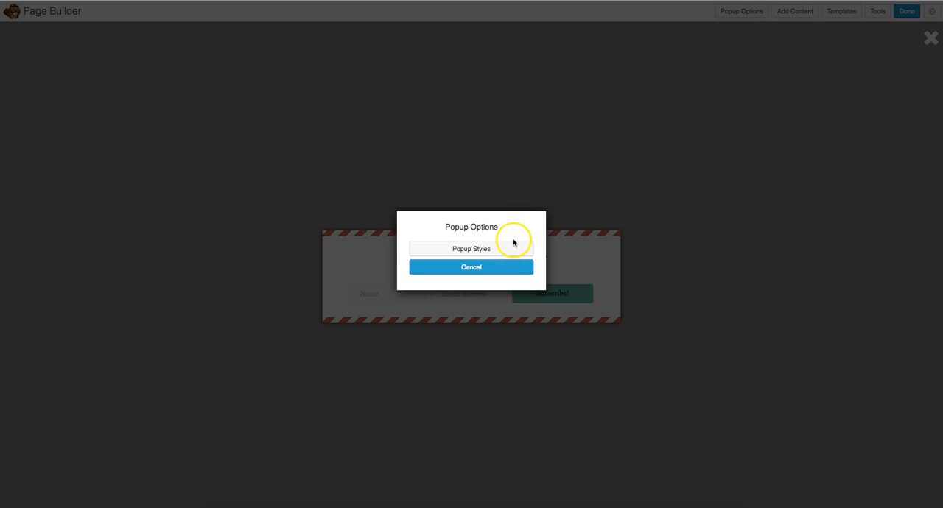
click(472, 267)
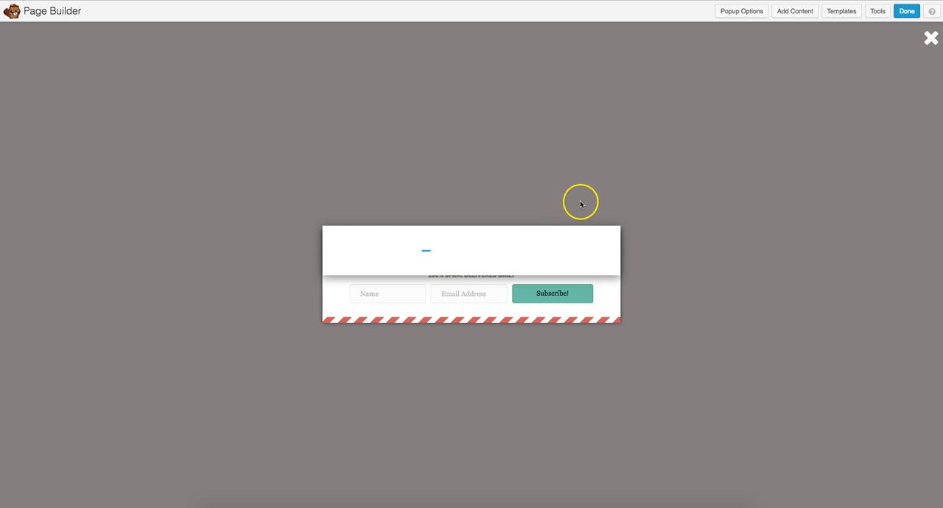
click(741, 11)
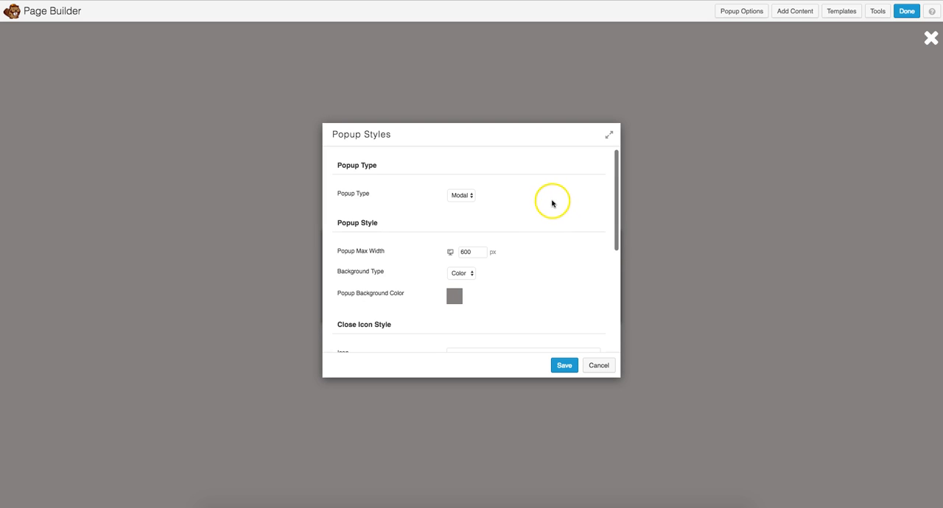
click(461, 195)
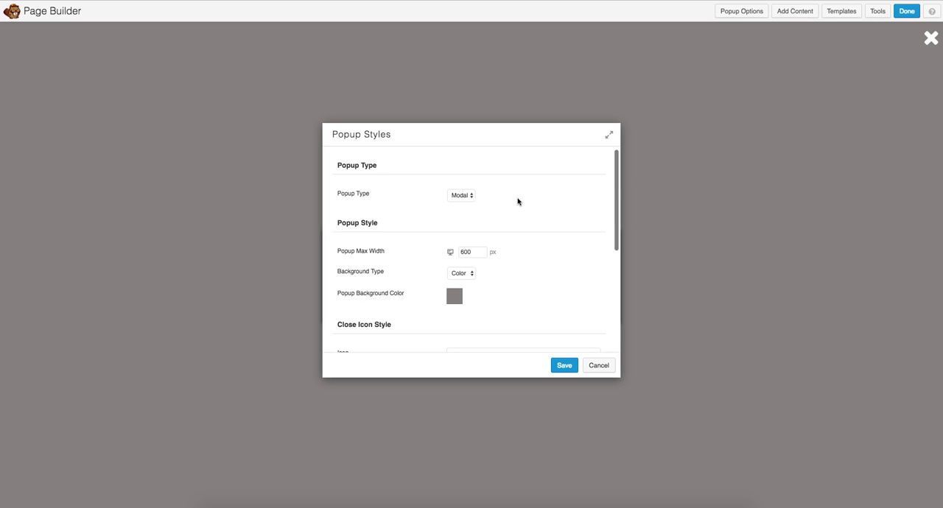
- Review the background type choices and keep the popup background as Color
scroll(down, 3)
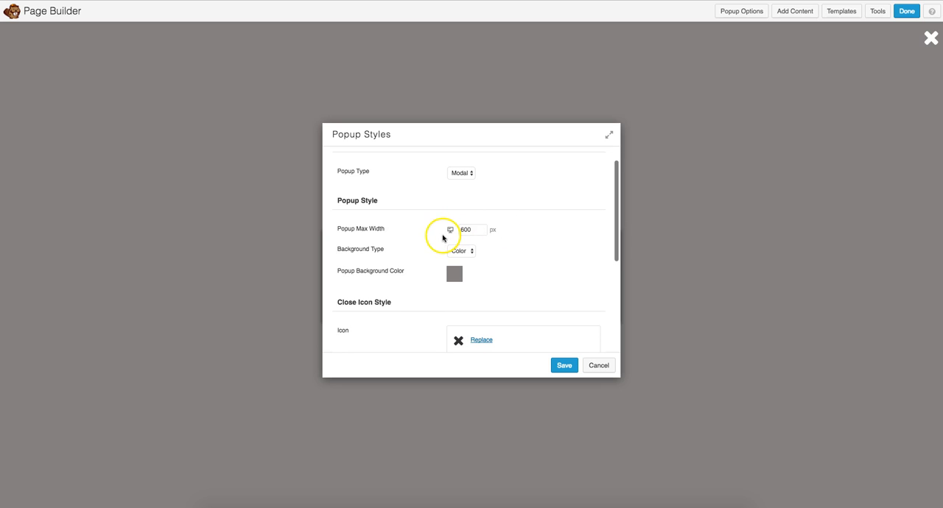
mouse_move(413, 255)
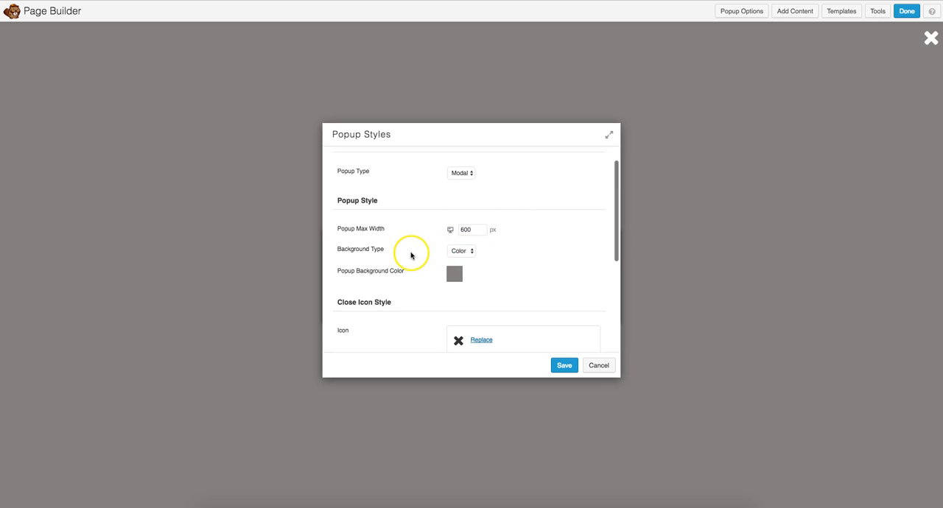
click(462, 251)
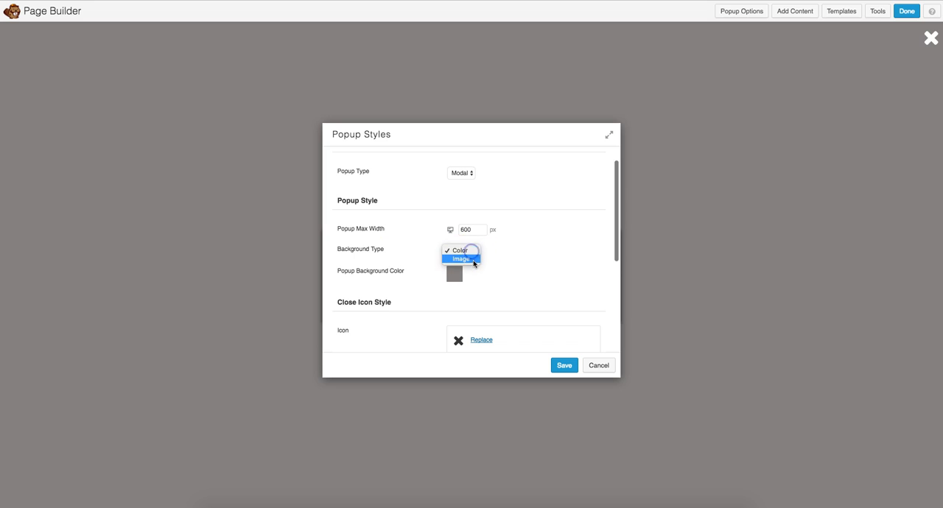
click(460, 251)
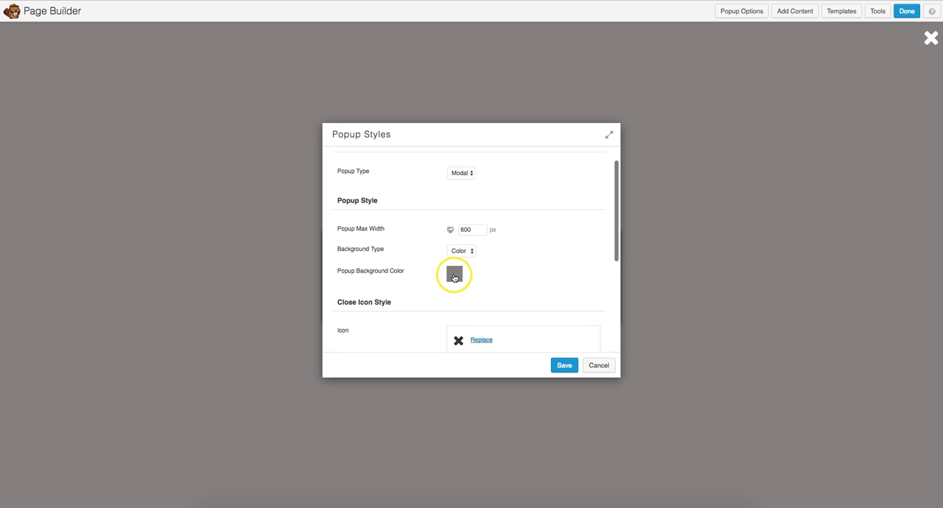
- Check the background colour picker and close-icon choices, keeping the X icon
click(454, 274)
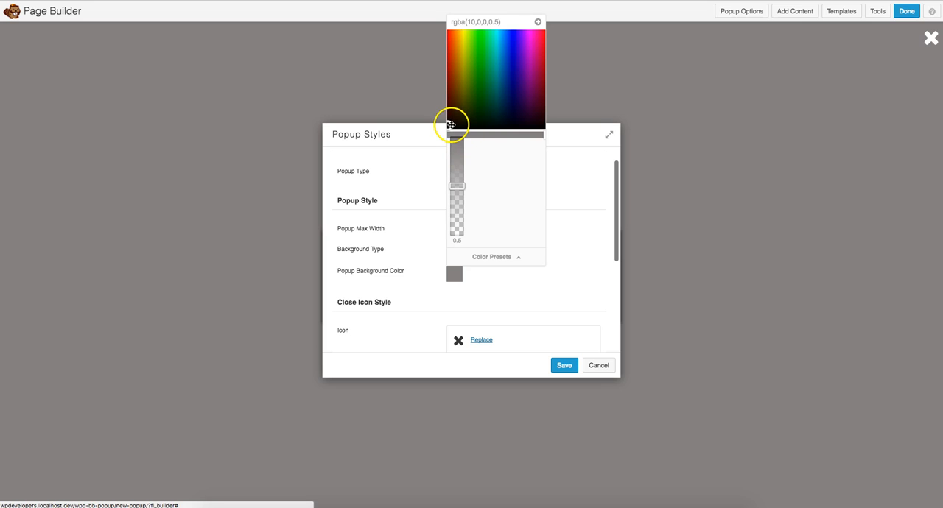
mouse_move(574, 224)
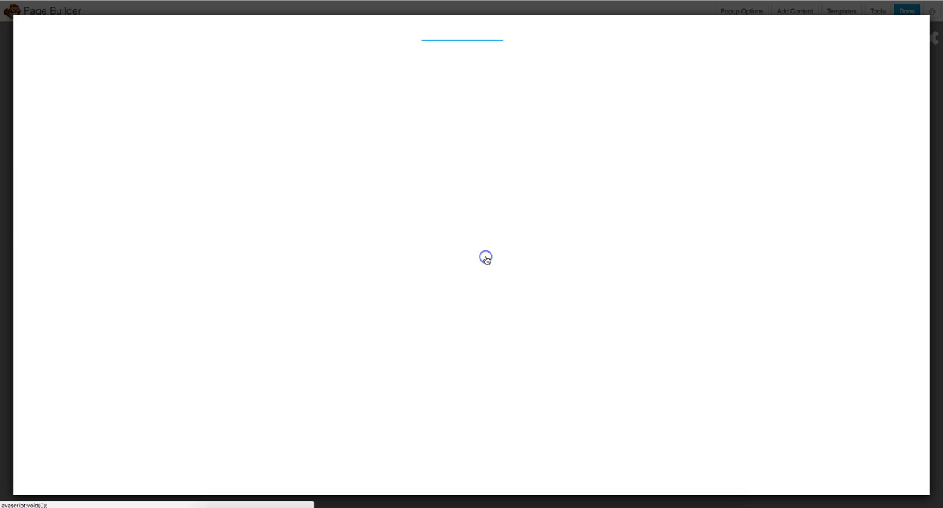
click(486, 258)
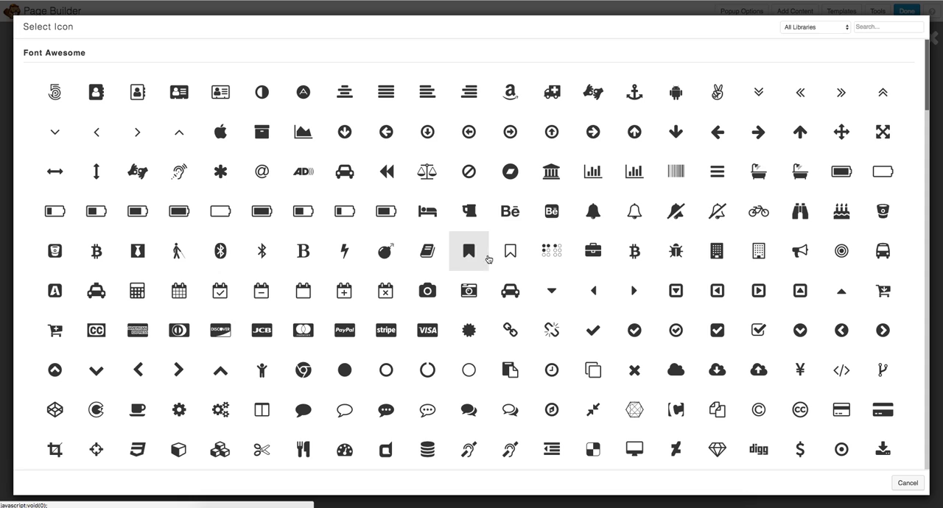
mouse_move(551, 250)
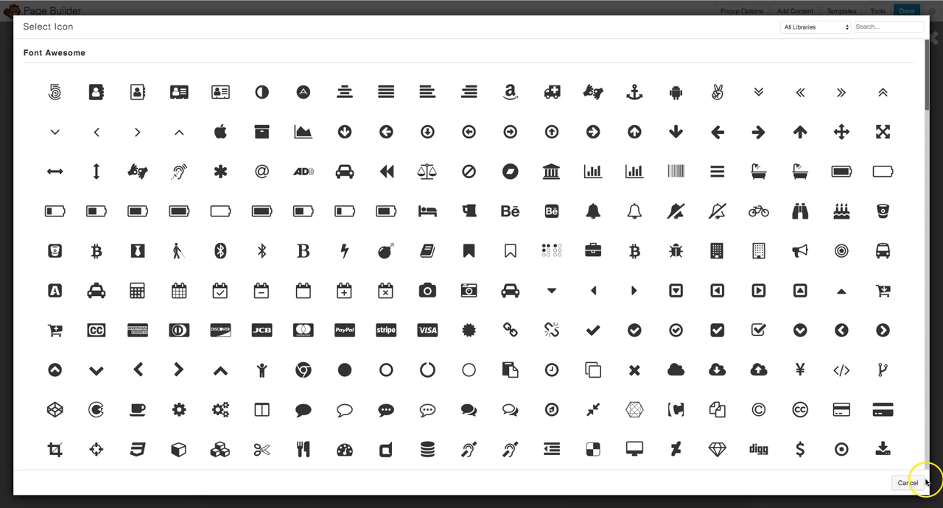
click(907, 483)
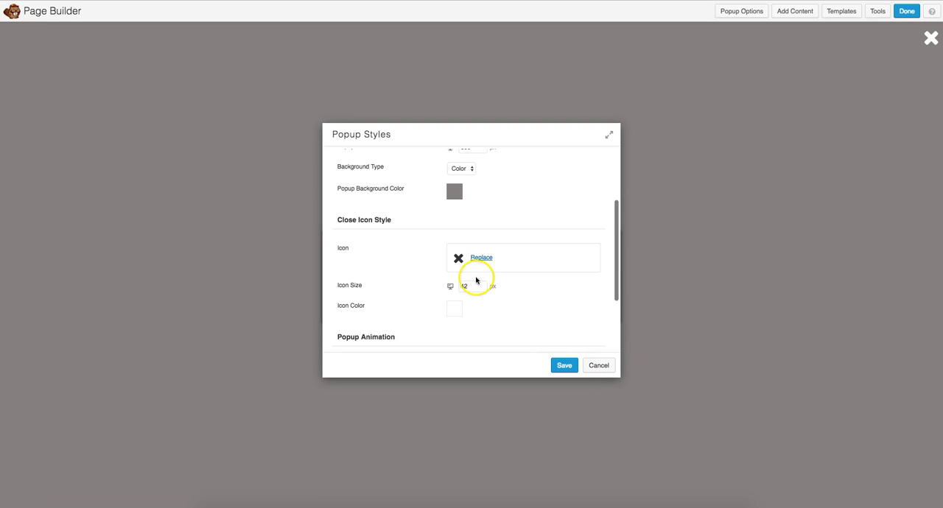
click(483, 285)
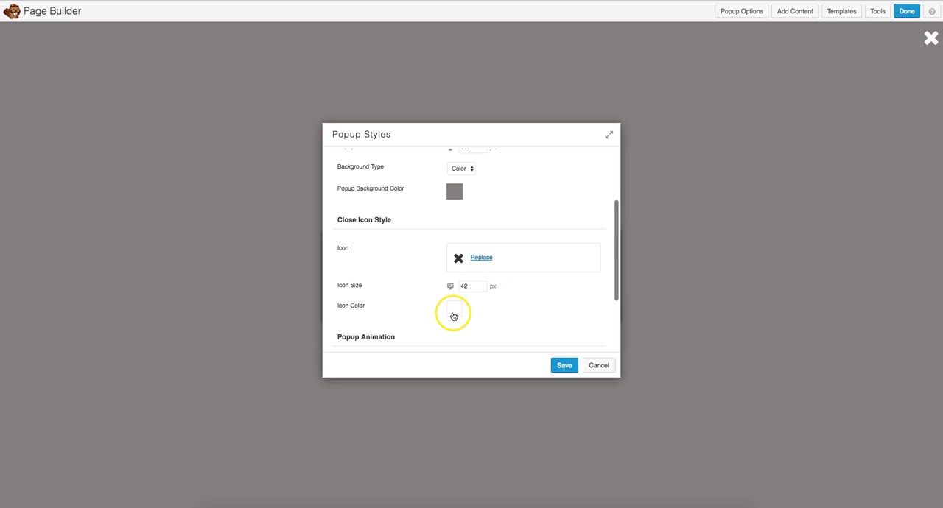
mouse_move(548, 293)
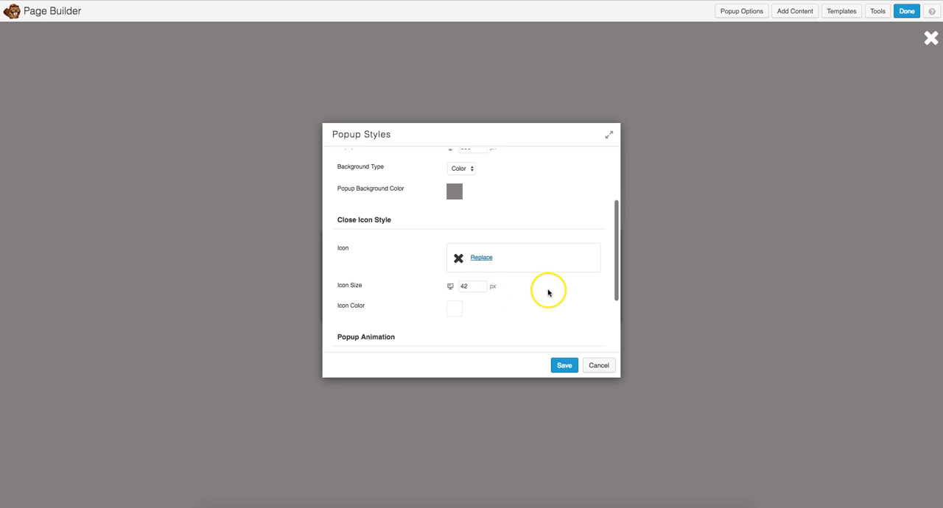
scroll(down, 3)
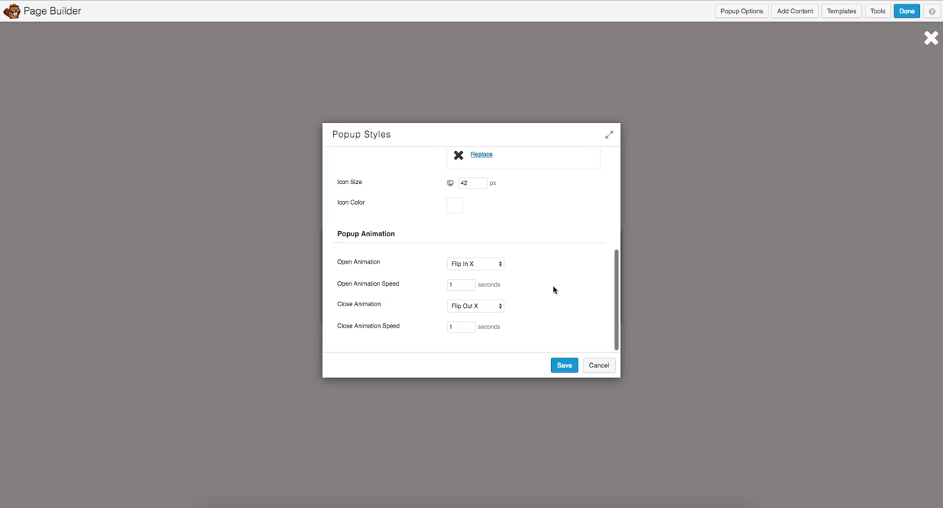
mouse_move(555, 287)
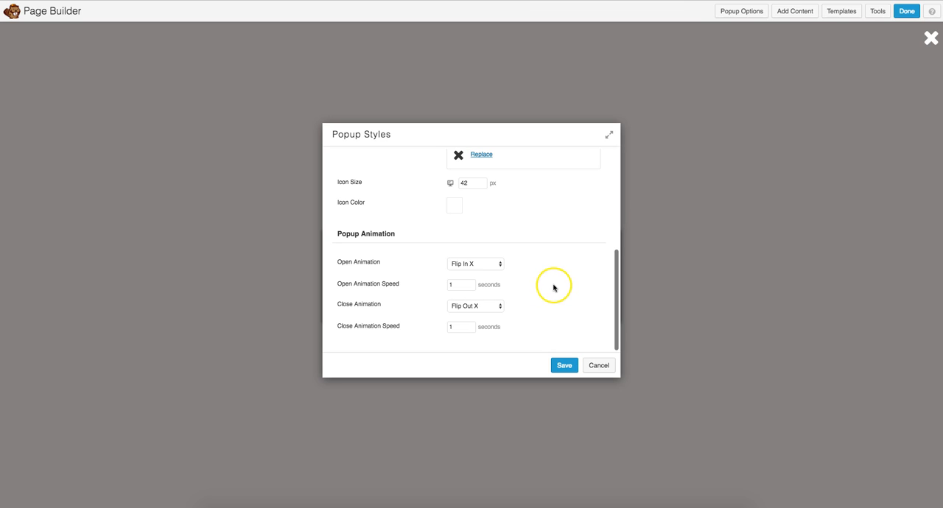
mouse_move(492, 274)
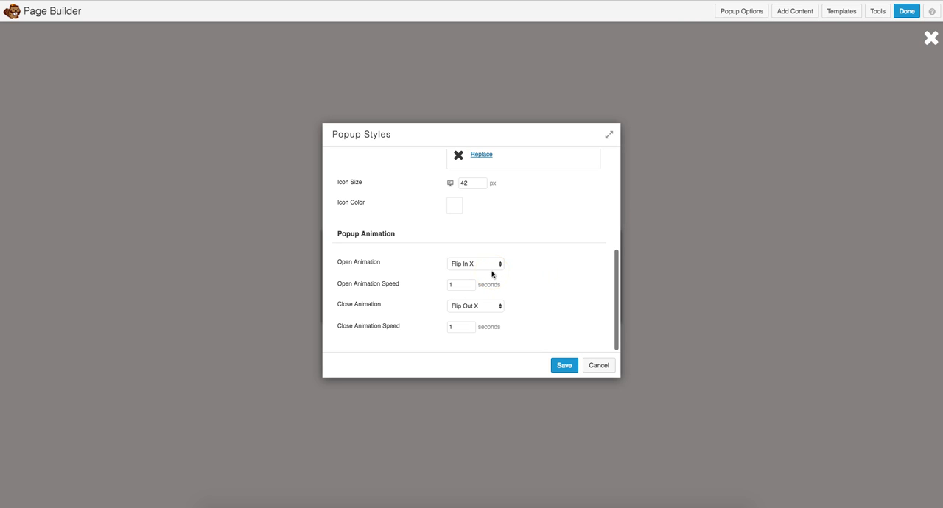
- Keep Flip In X open and Flip Out X close animations and save the popup styles
click(474, 264)
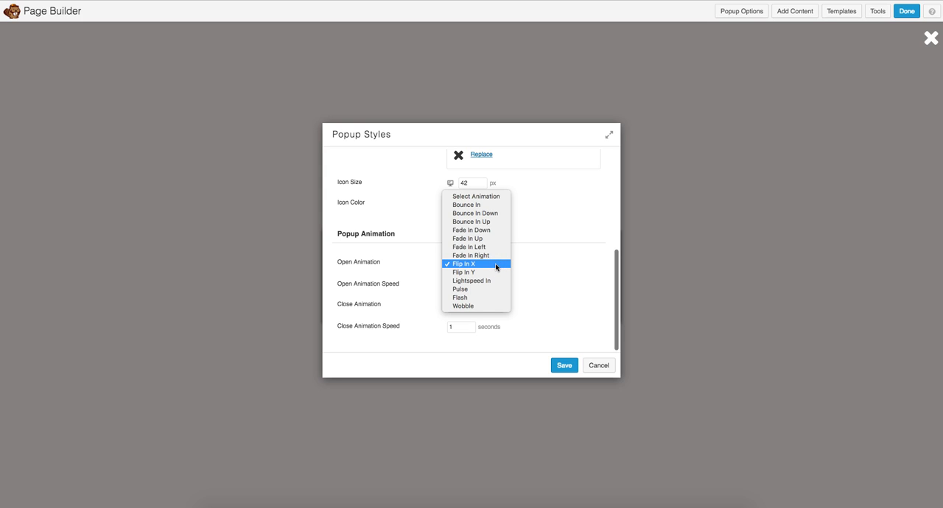
mouse_move(548, 261)
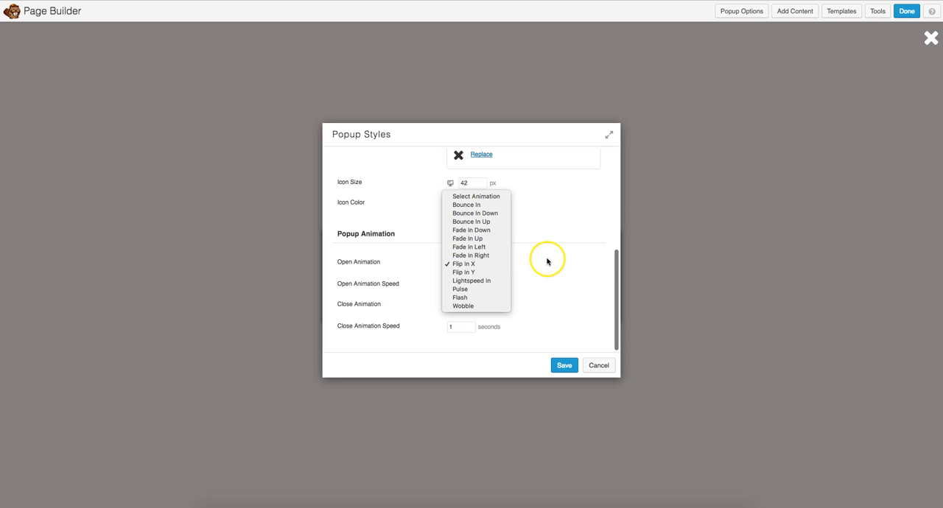
click(462, 264)
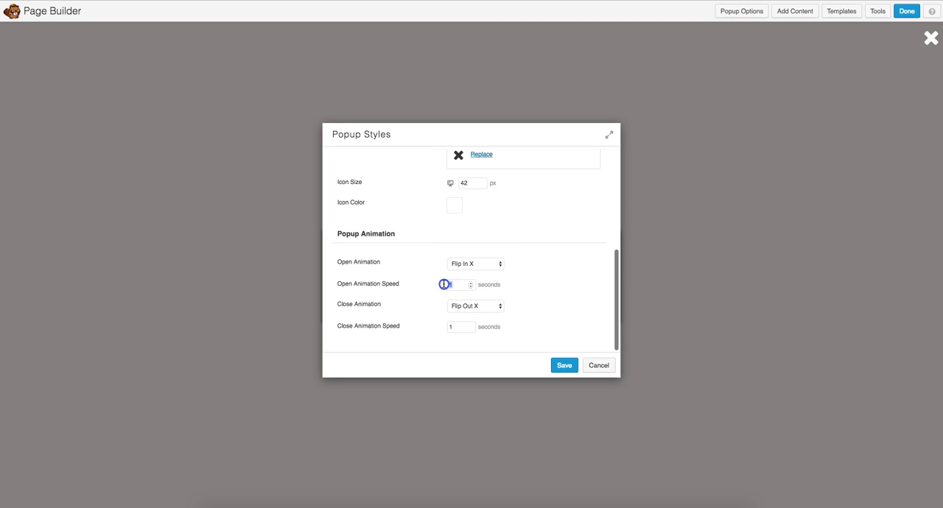
click(474, 307)
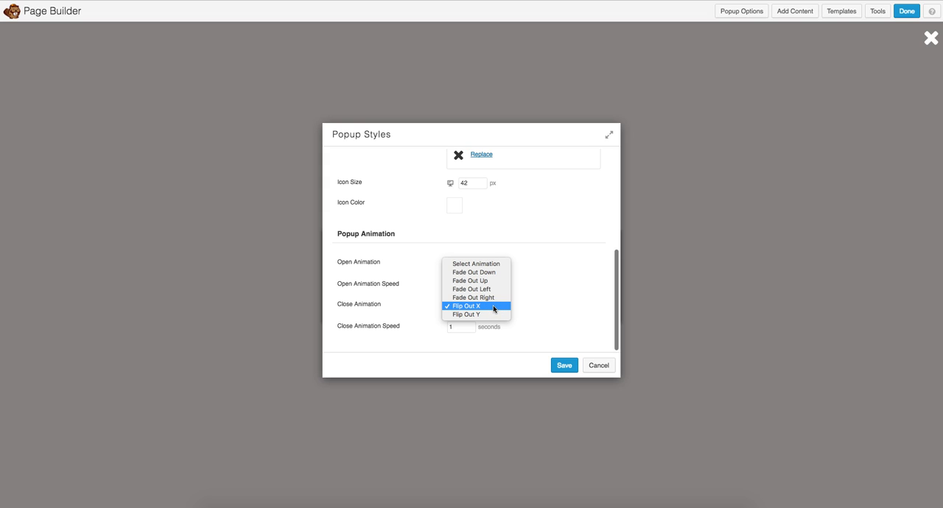
click(466, 307)
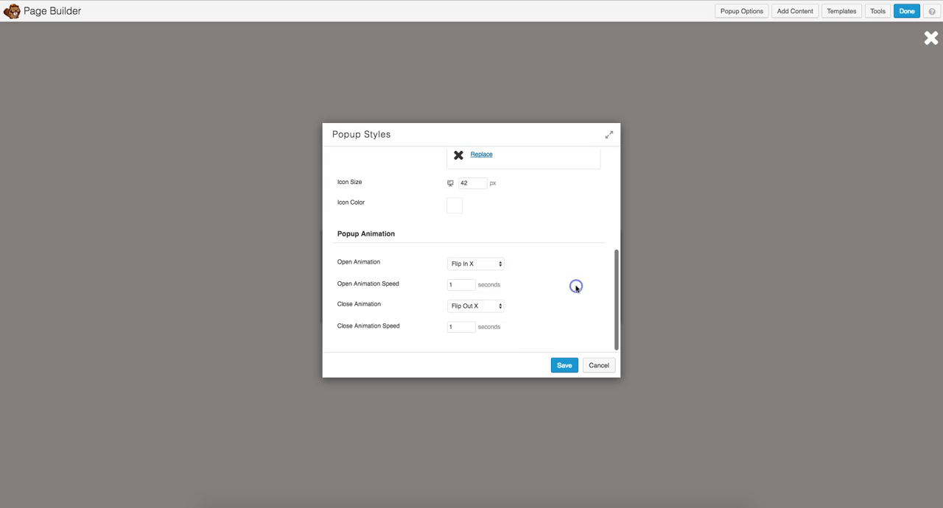
click(563, 365)
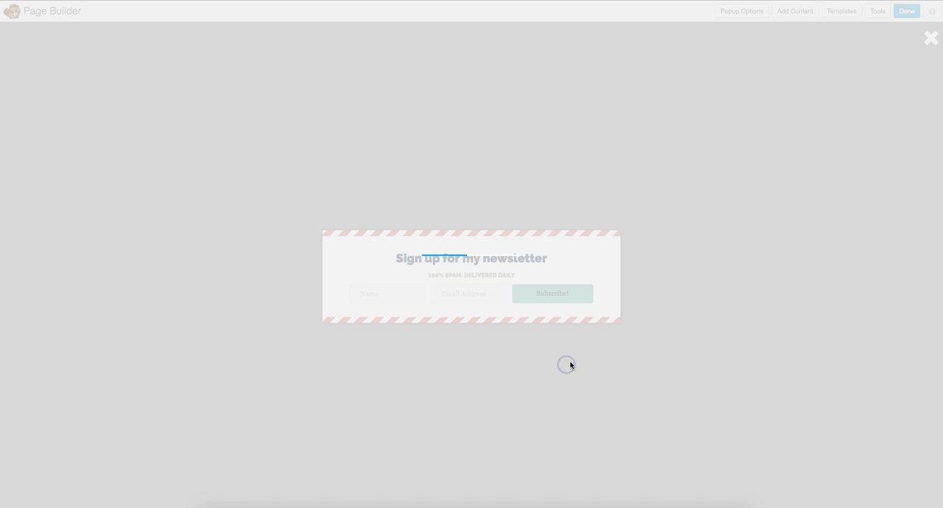
mouse_move(753, 139)
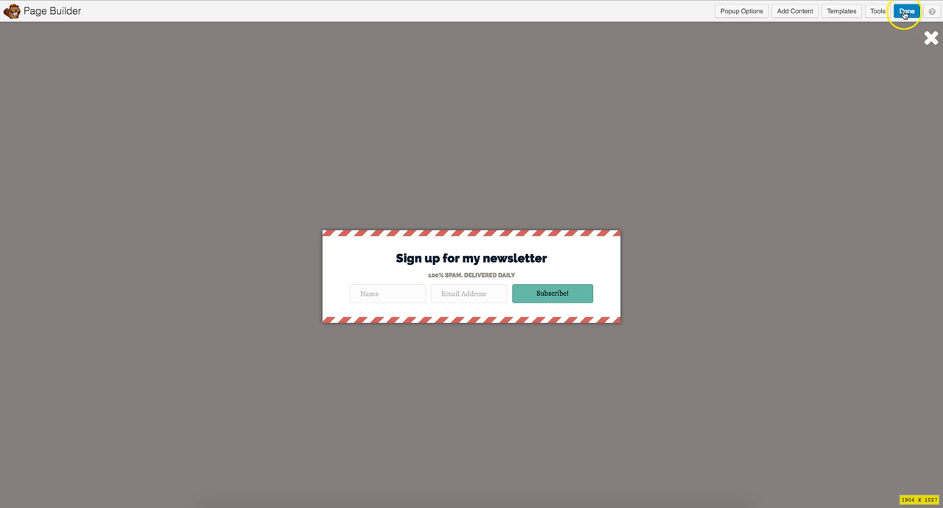
- Finish editing and publish the newsletter signup popup
click(905, 11)
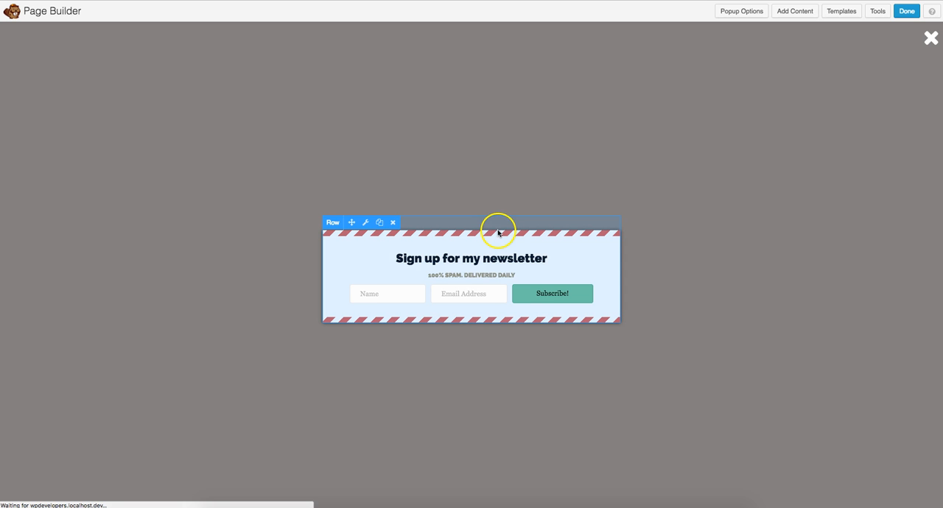
click(905, 10)
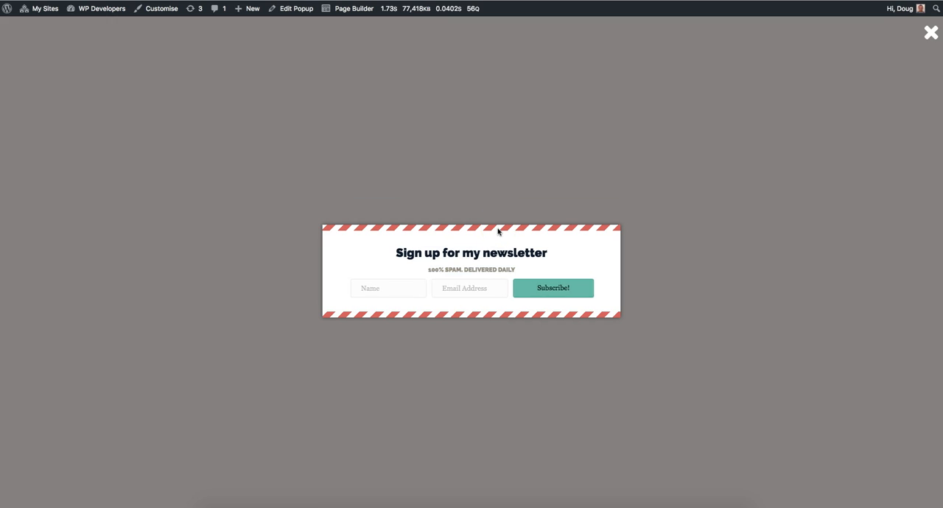
mouse_move(466, 220)
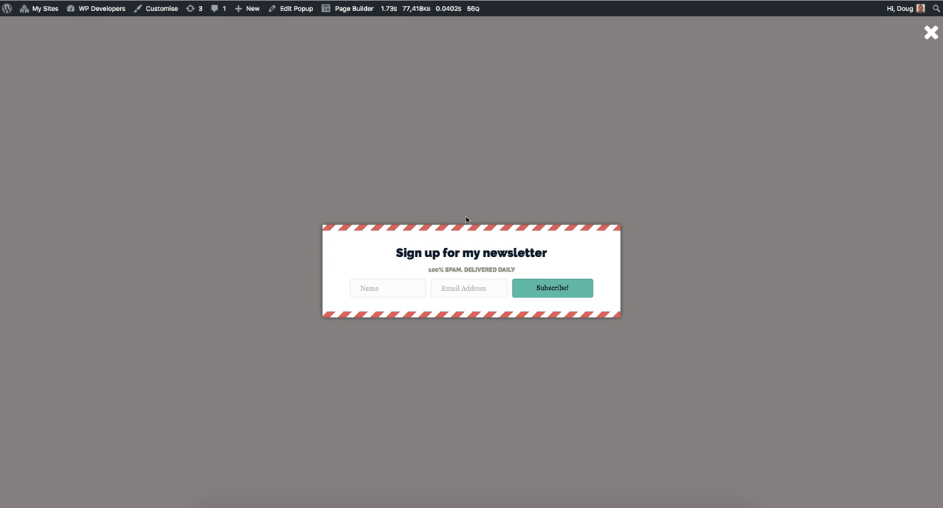
mouse_move(433, 191)
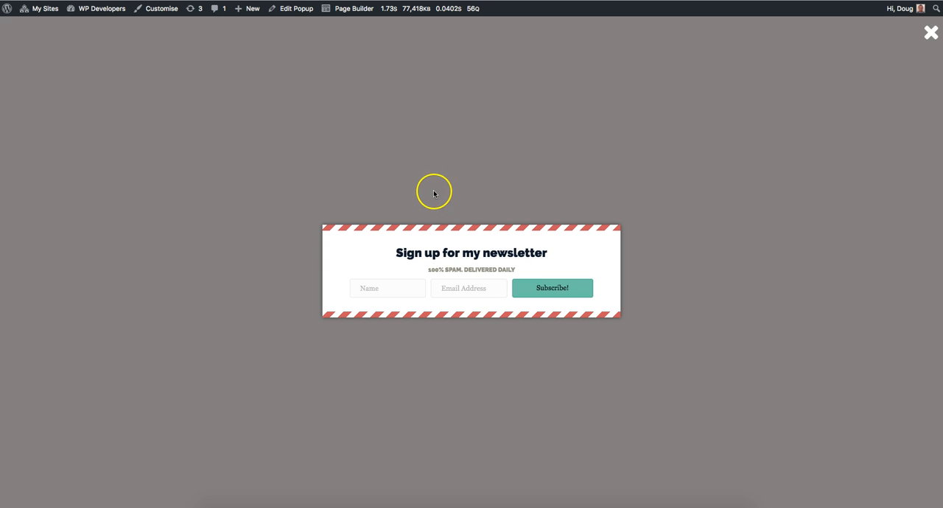
mouse_move(435, 194)
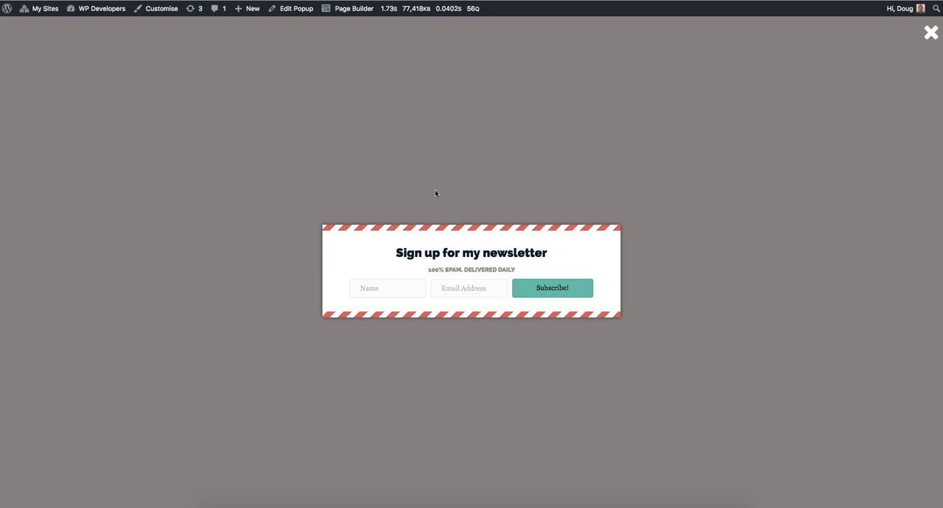
mouse_move(263, 97)
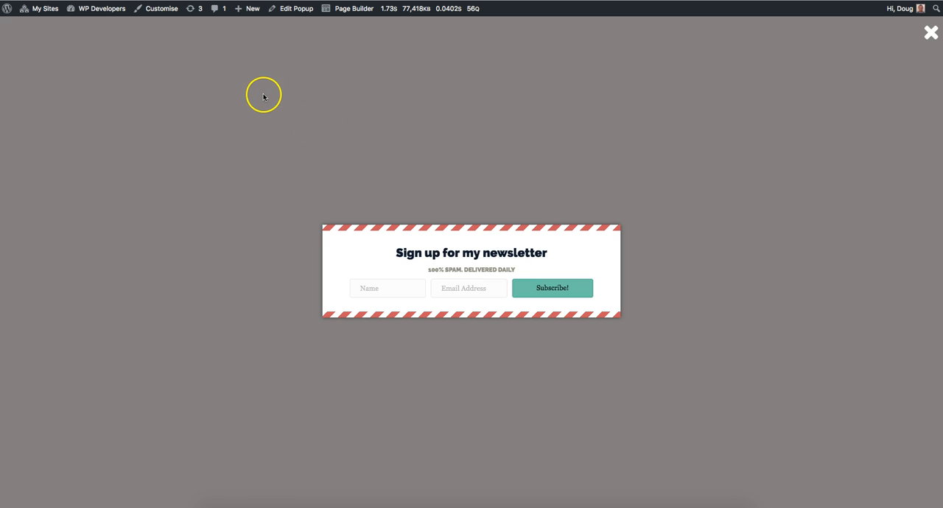
- Go to the WordPress dashboard and into the Beaver Popups Manager
click(100, 9)
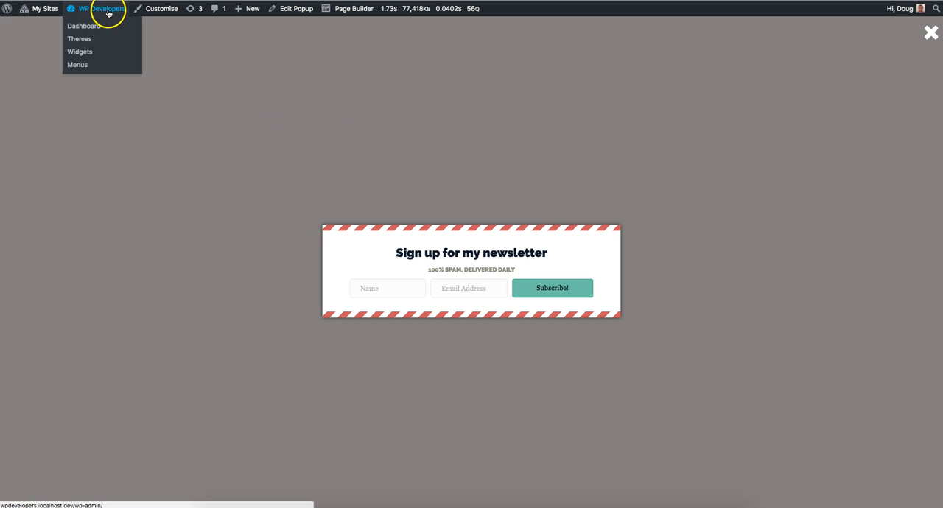
click(82, 27)
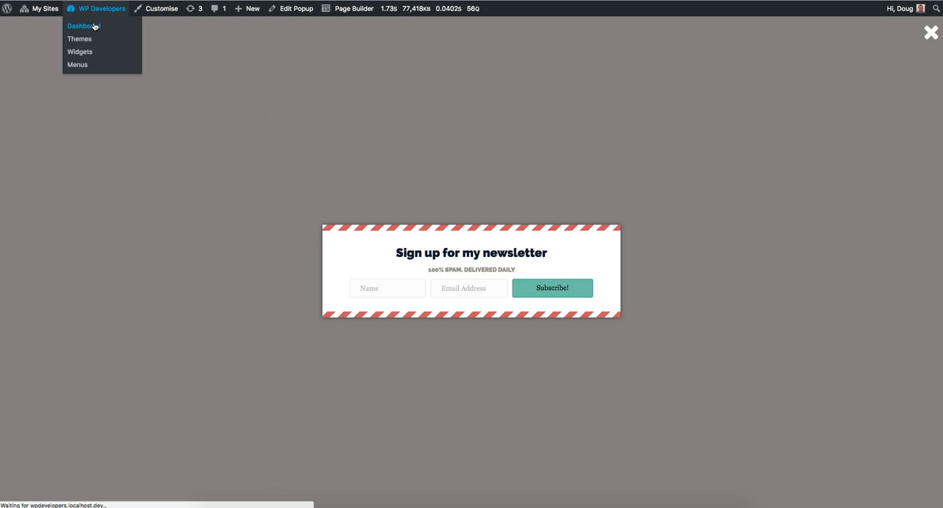
click(82, 26)
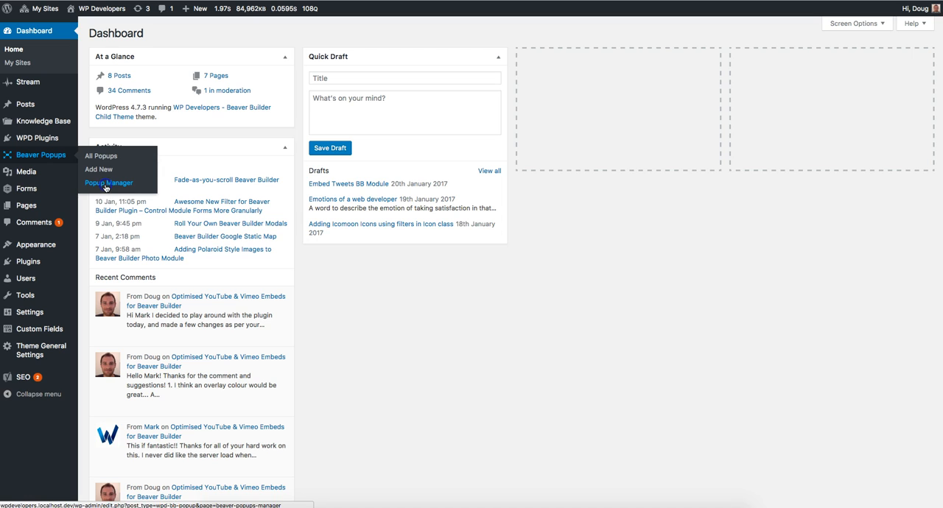
click(109, 182)
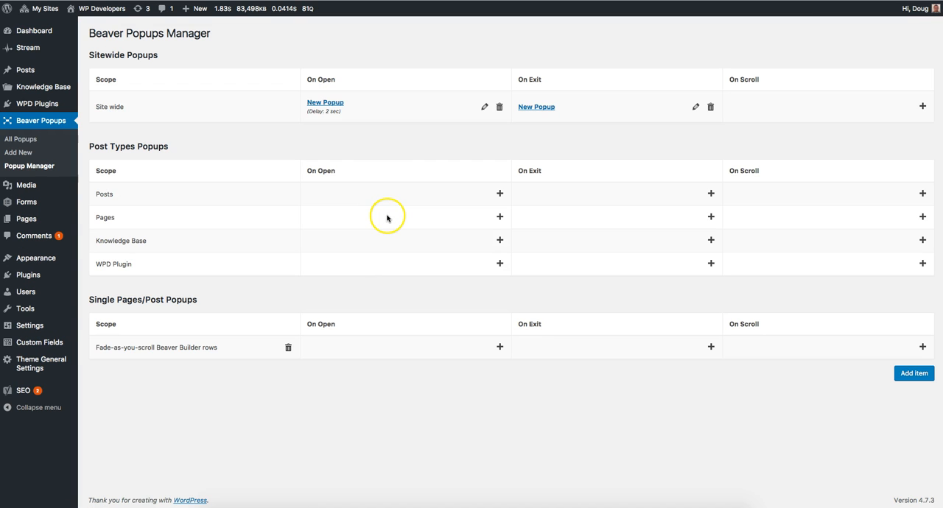
mouse_move(374, 215)
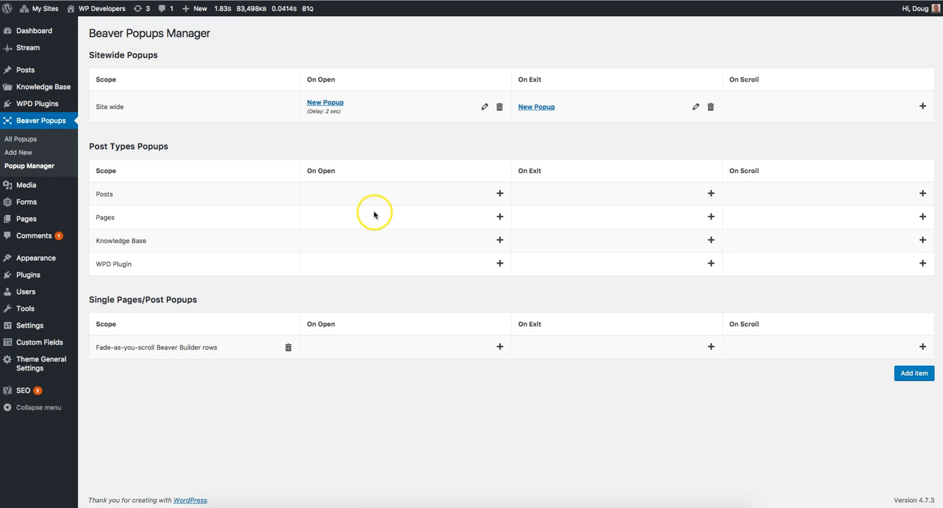
mouse_move(213, 127)
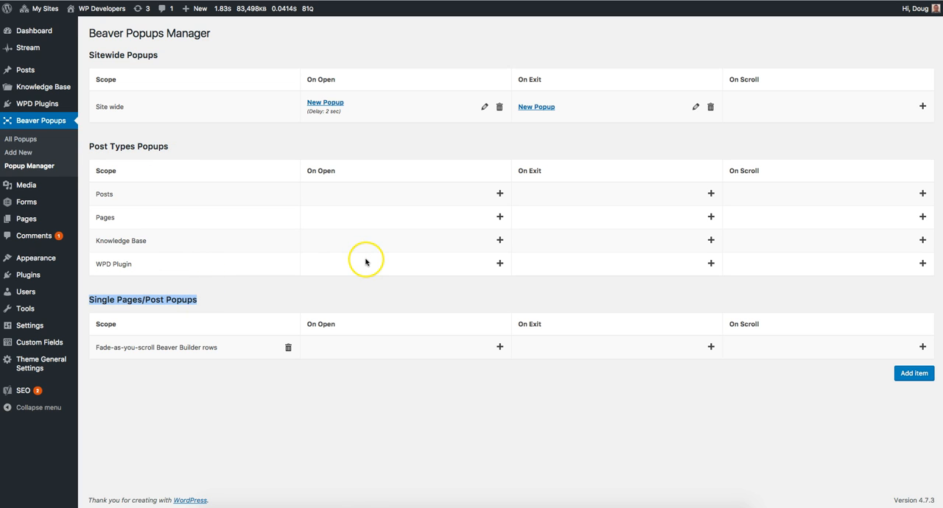
mouse_move(431, 263)
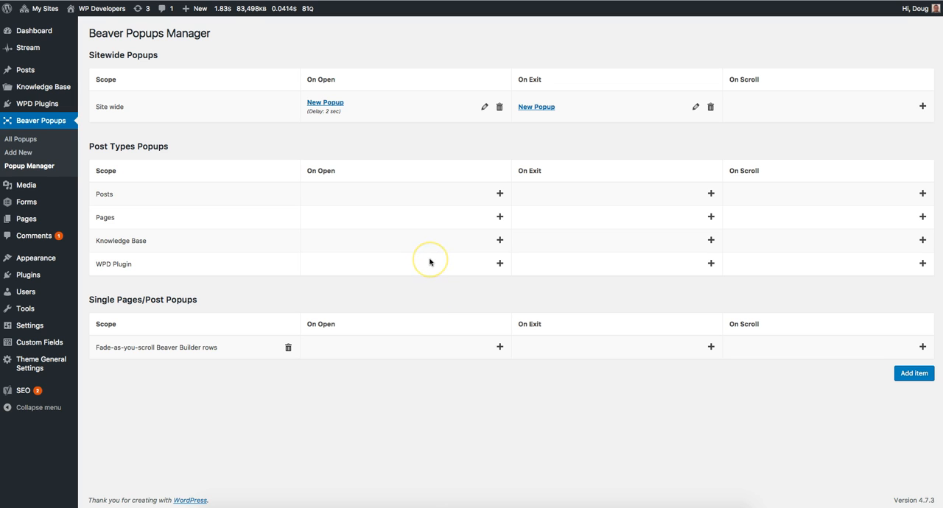
mouse_move(430, 262)
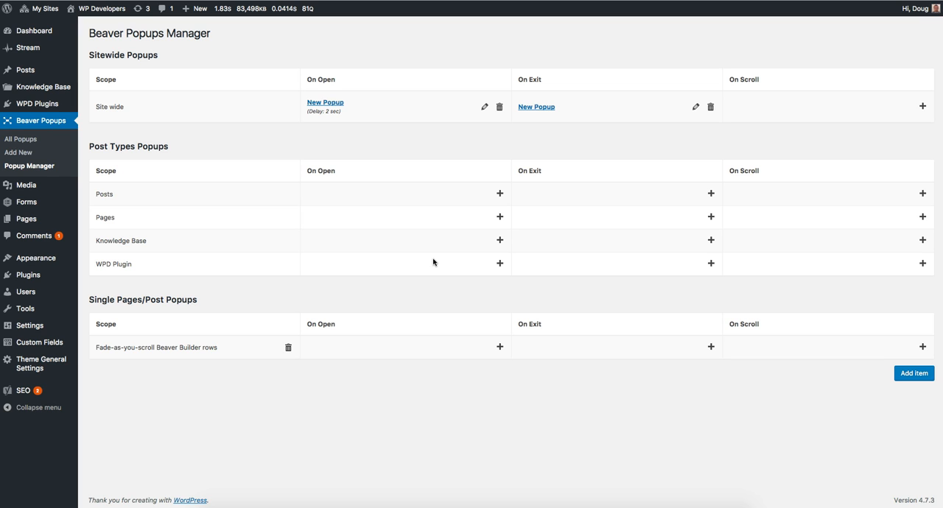
mouse_move(304, 111)
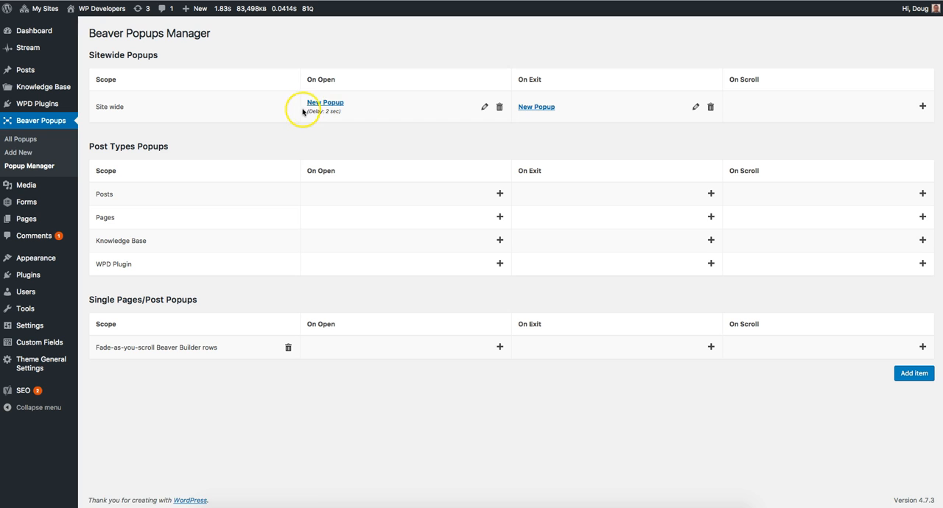
mouse_move(136, 109)
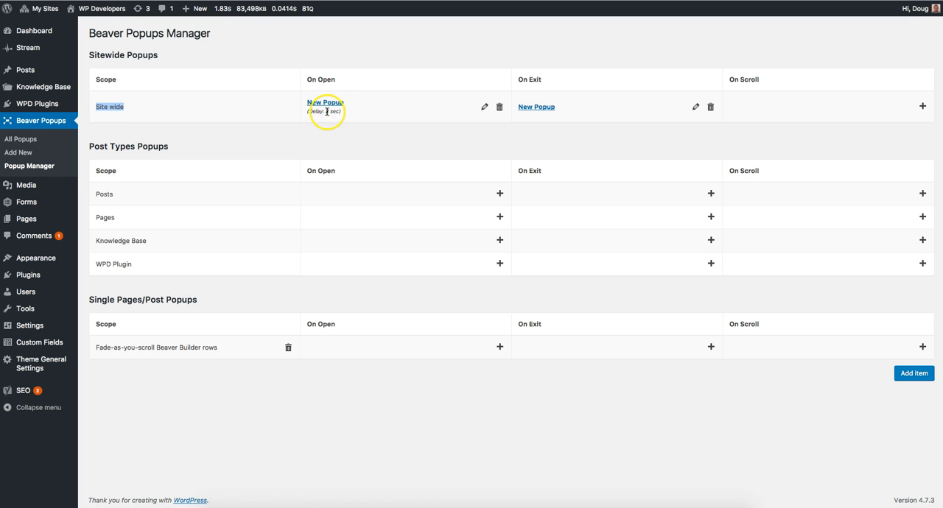
mouse_move(324, 103)
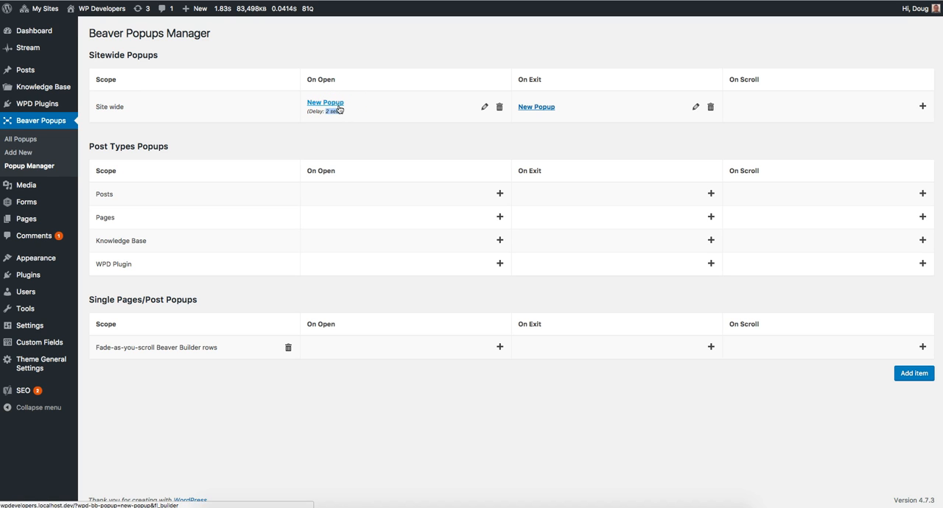
mouse_move(536, 106)
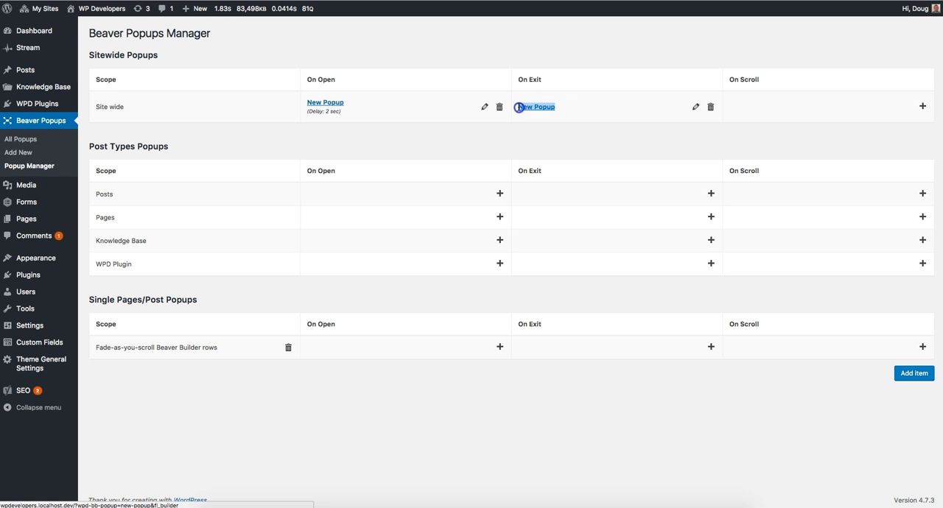
mouse_move(521, 163)
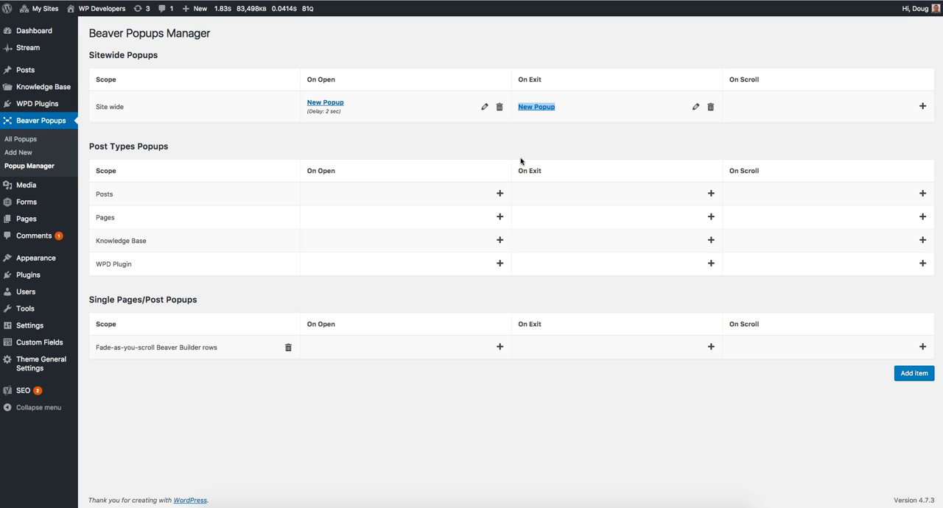
mouse_move(445, 147)
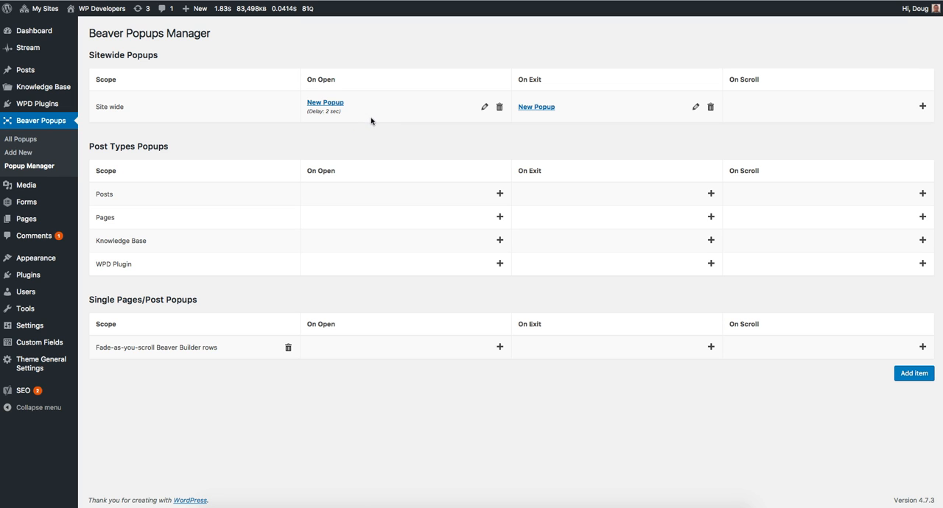
mouse_move(403, 200)
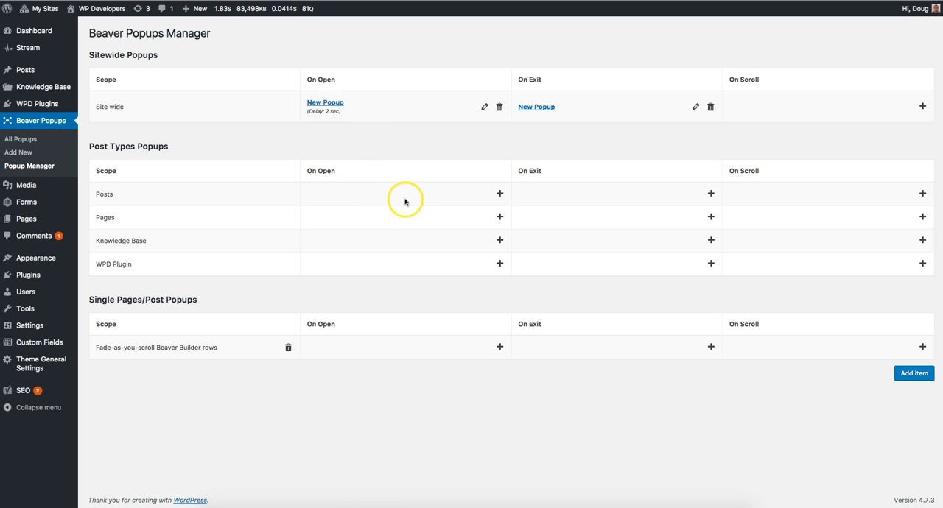
mouse_move(428, 233)
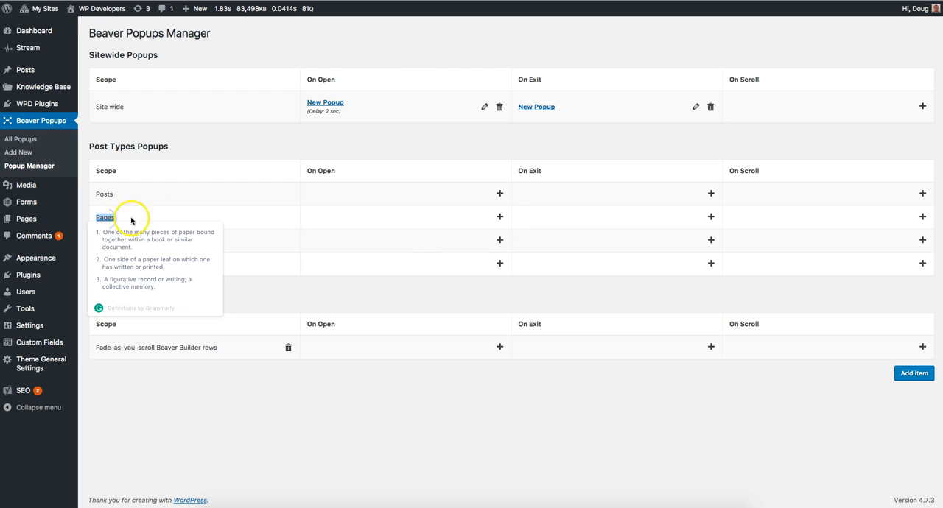
mouse_move(501, 223)
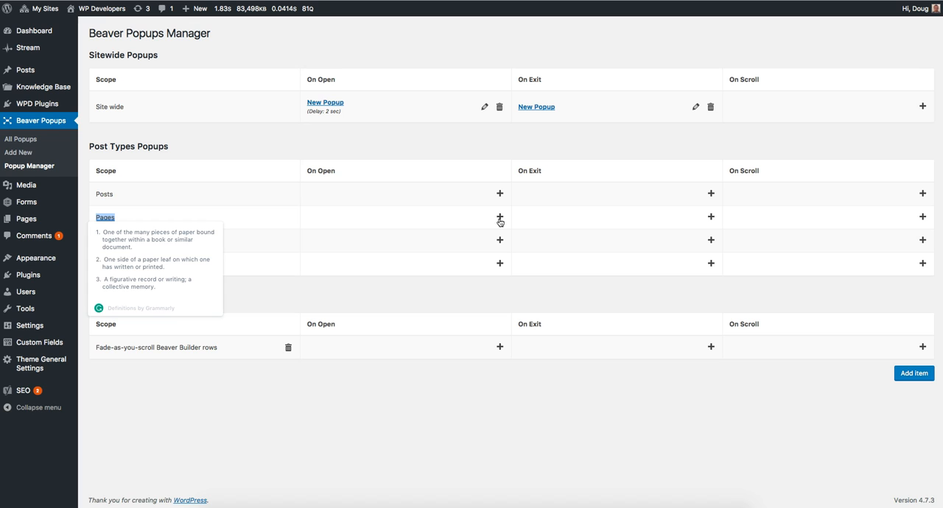
- Assign New Popup to open on all Pages with a 5-second delay and save
click(499, 218)
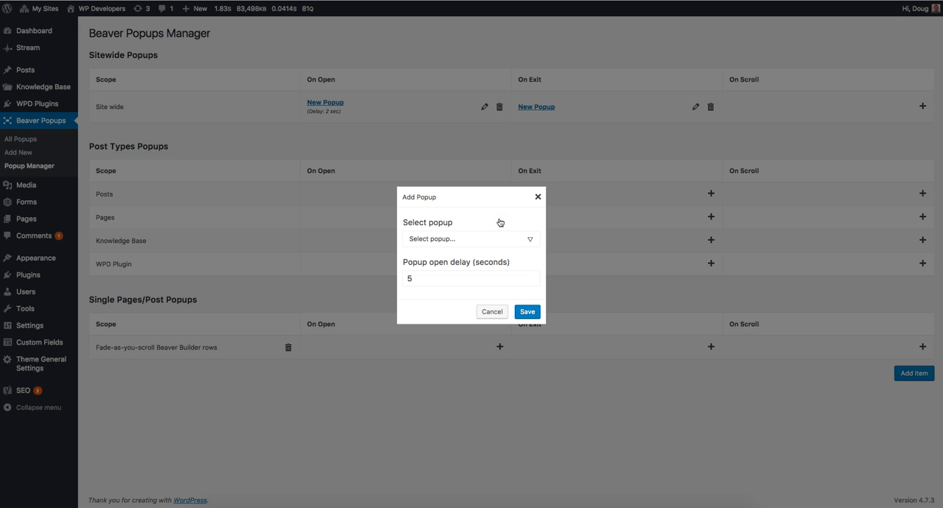
click(470, 239)
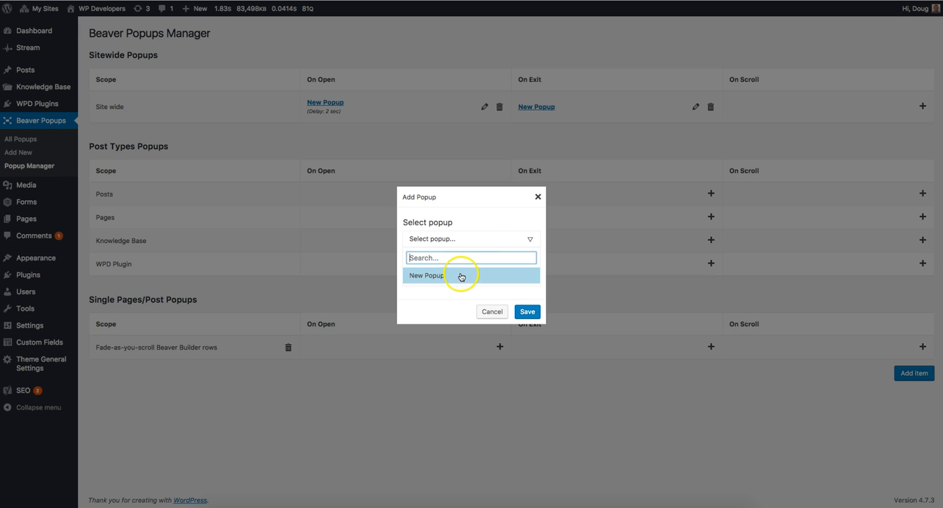
click(426, 274)
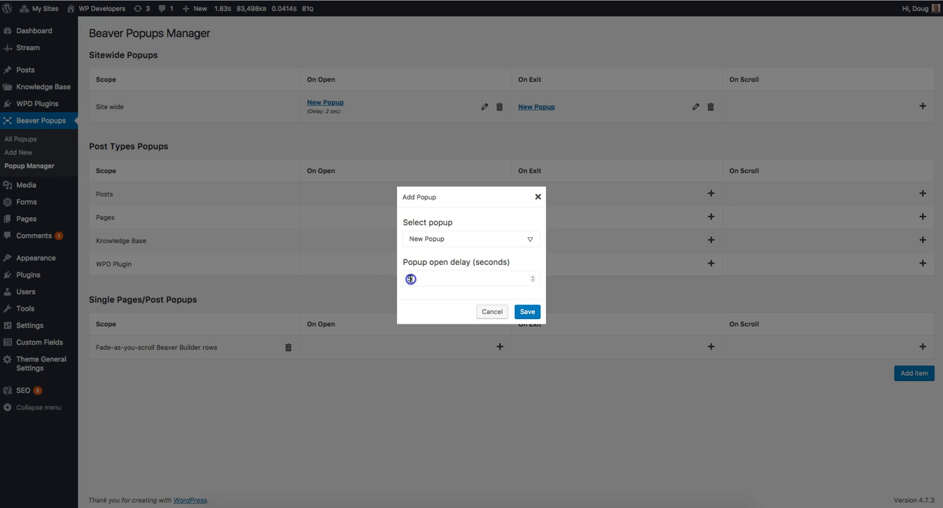
click(528, 312)
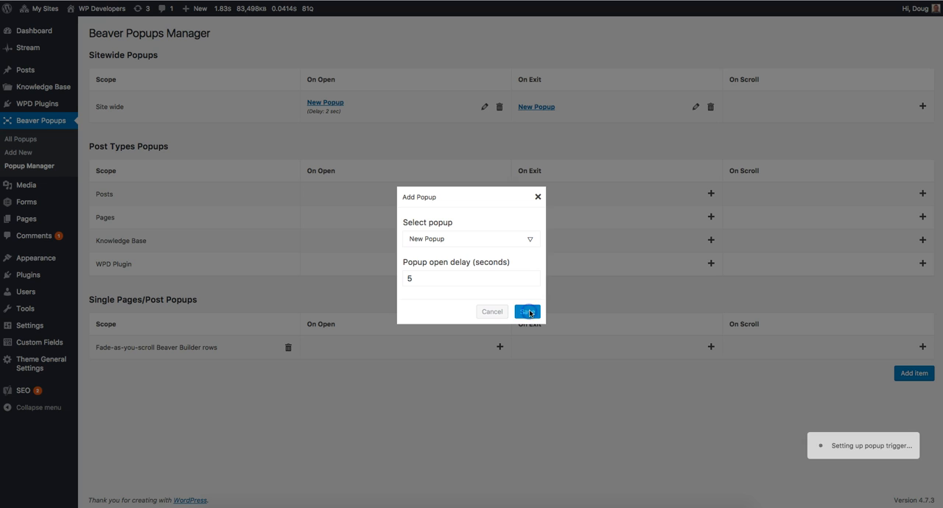
click(528, 312)
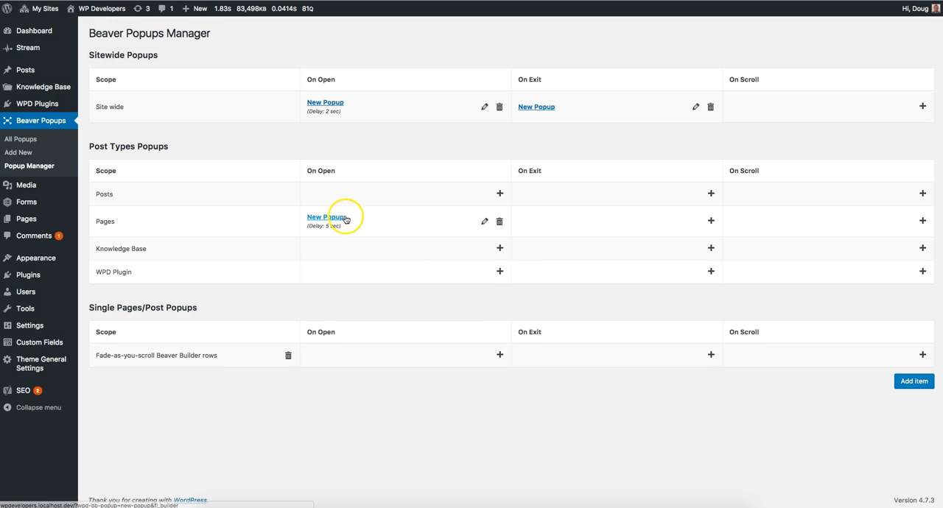
mouse_move(359, 135)
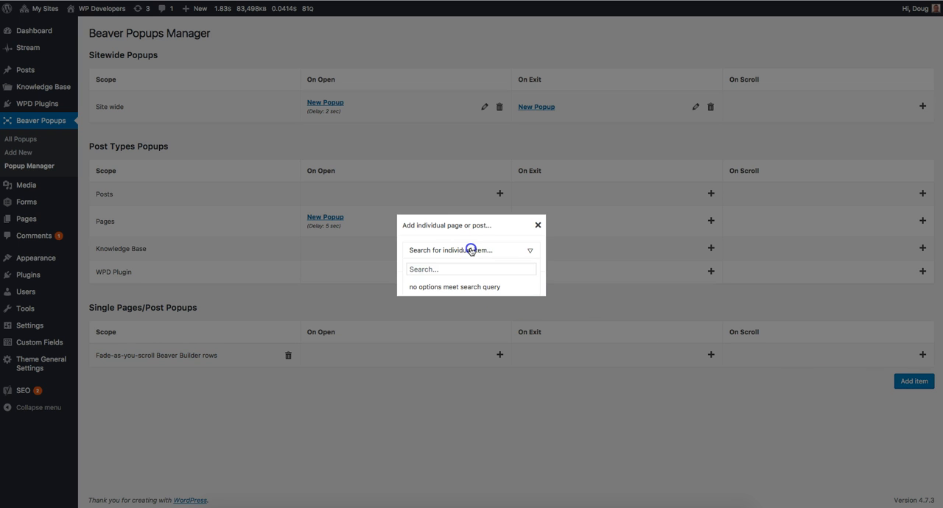
- Search 'cont' and add Contact Me as an individual page
text(cont)
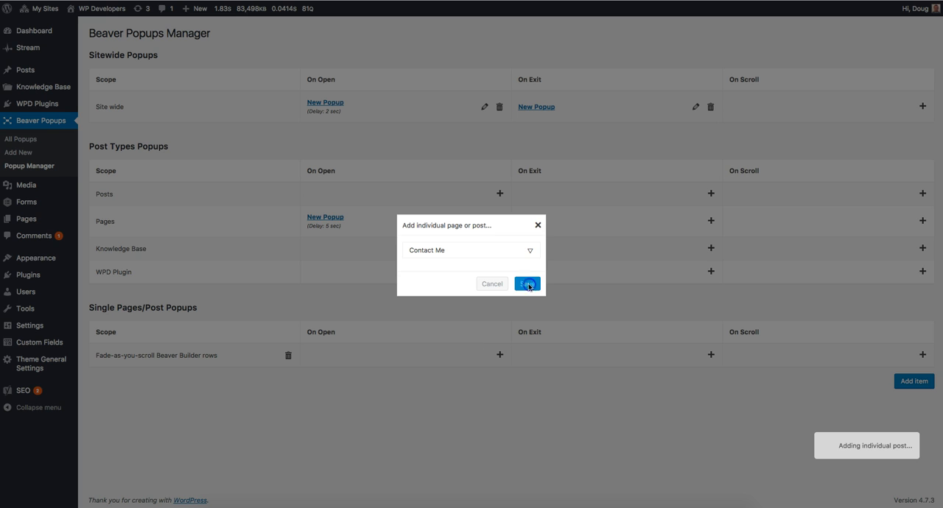
click(528, 282)
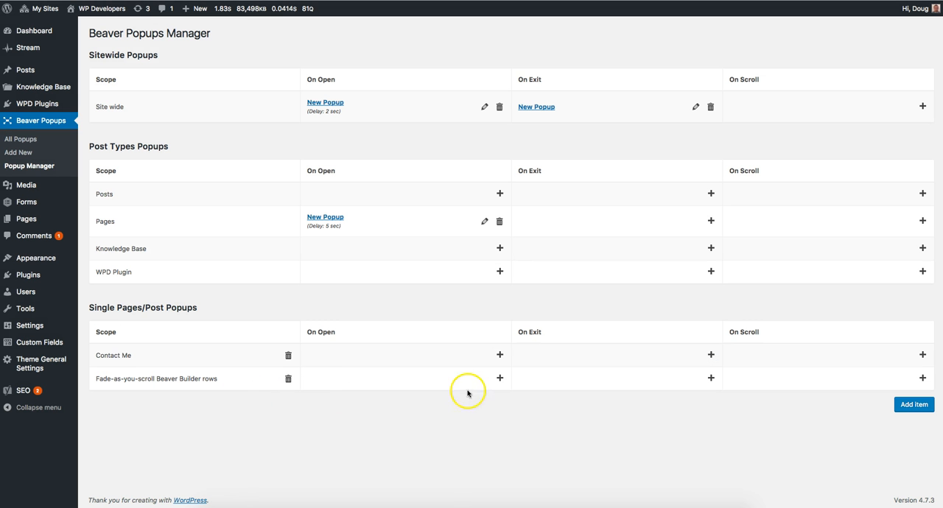
- Assign New Popup to open on the Fade-as-you-scroll post after 2 seconds and save
click(501, 379)
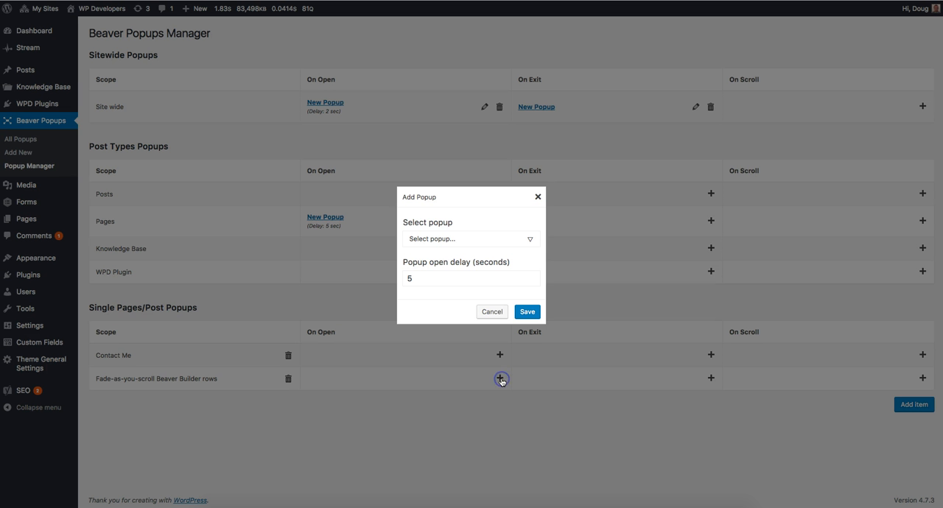
click(468, 239)
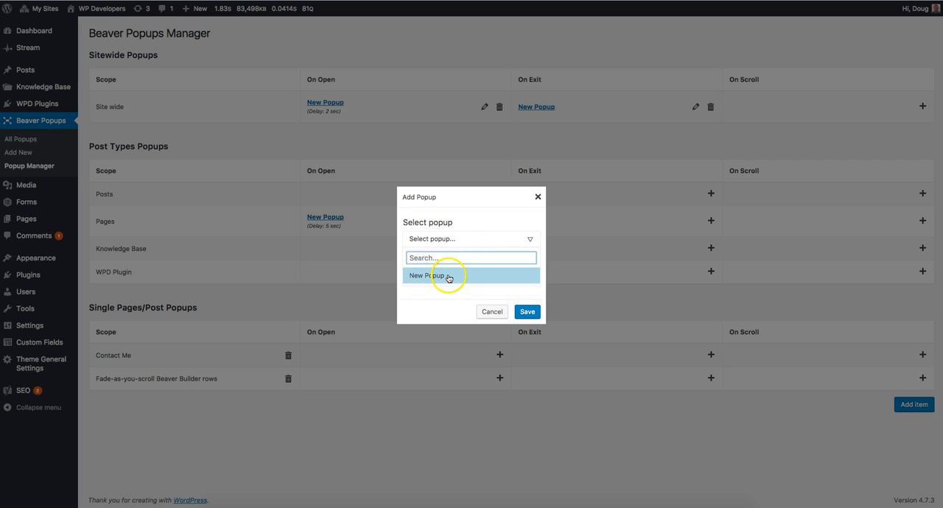
click(448, 275)
text(2)
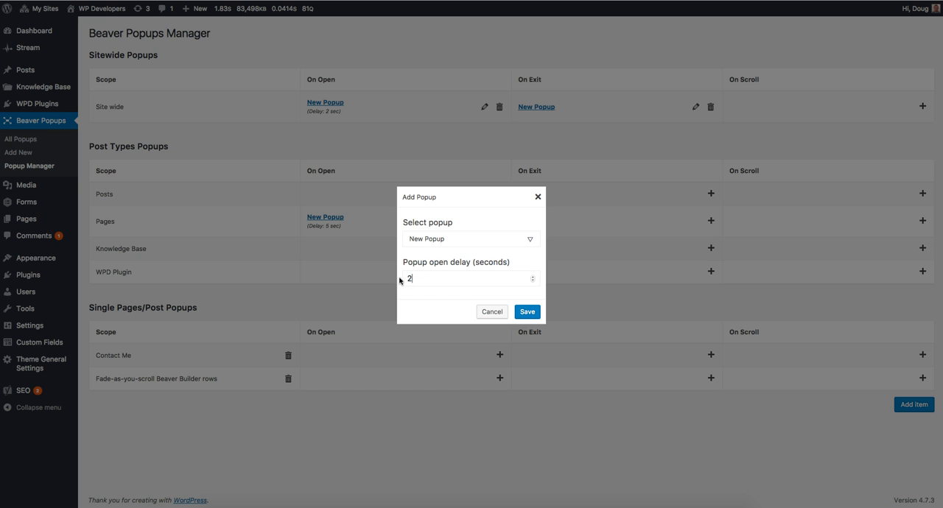
click(527, 312)
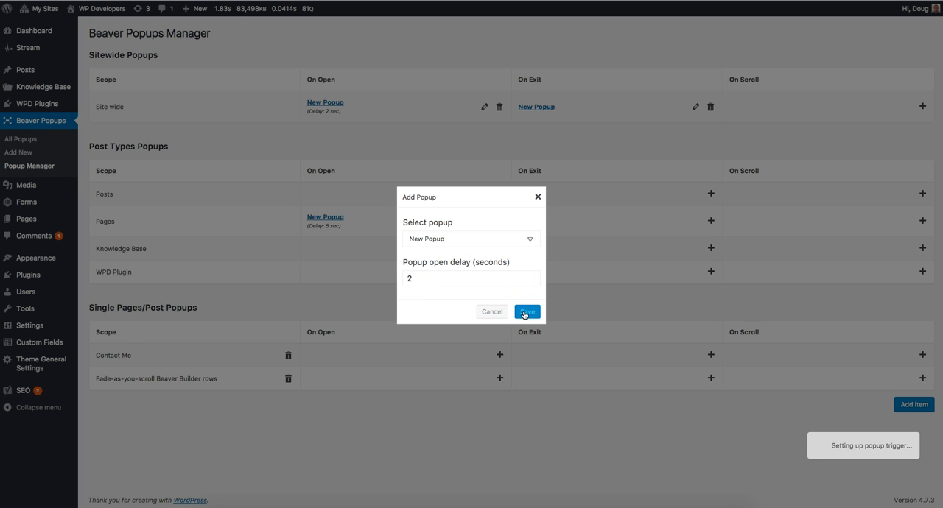
click(528, 311)
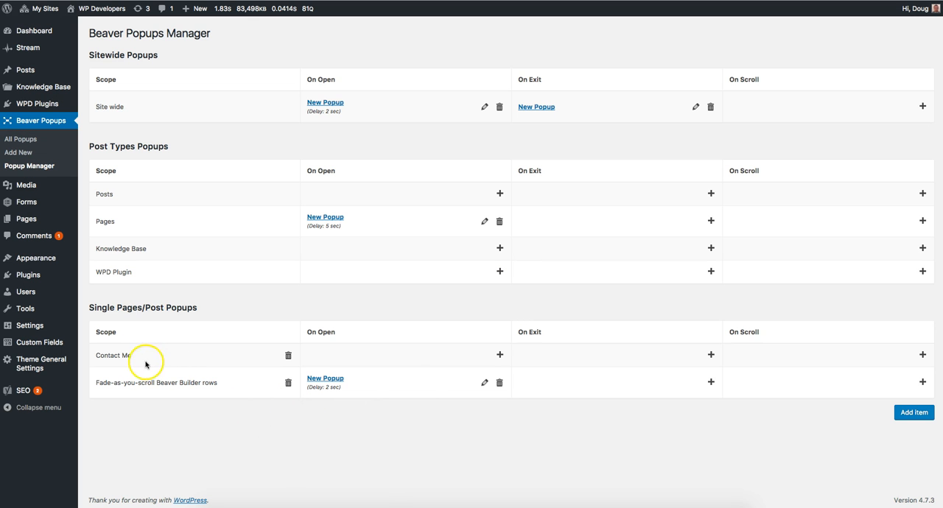
mouse_move(403, 418)
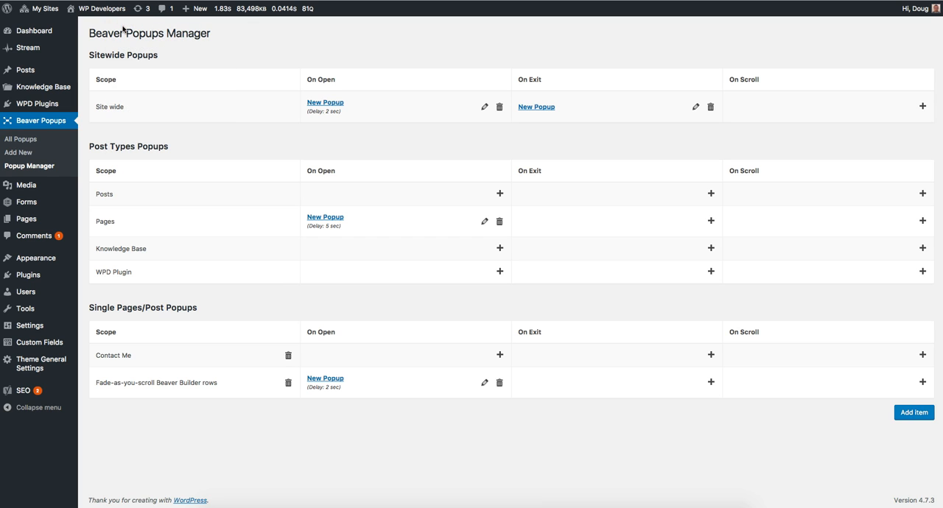
mouse_move(220, 61)
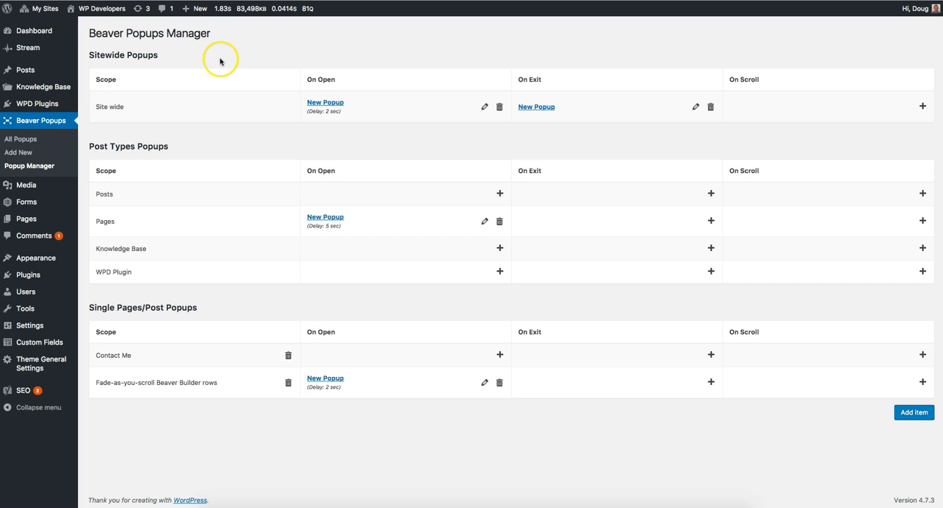
mouse_move(355, 108)
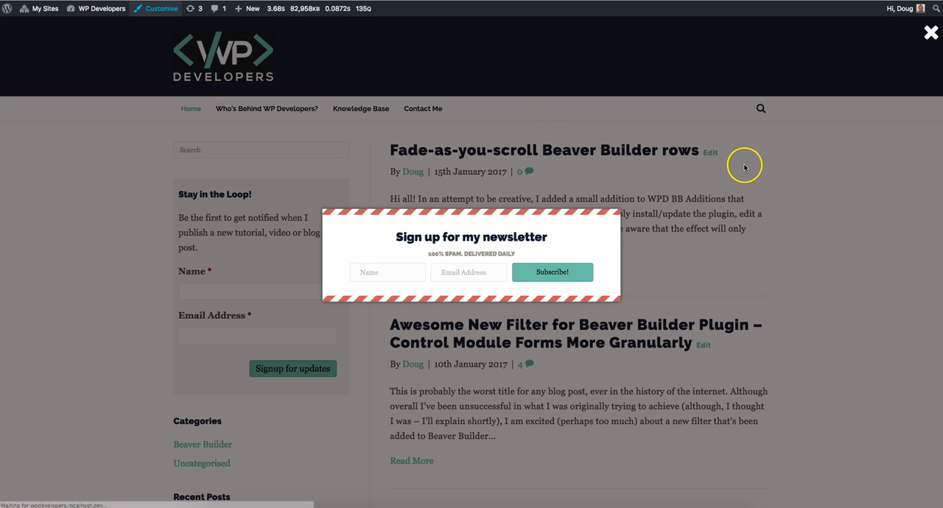
- Dismiss the newsletter popup with the X on load and again on exit intent
click(932, 32)
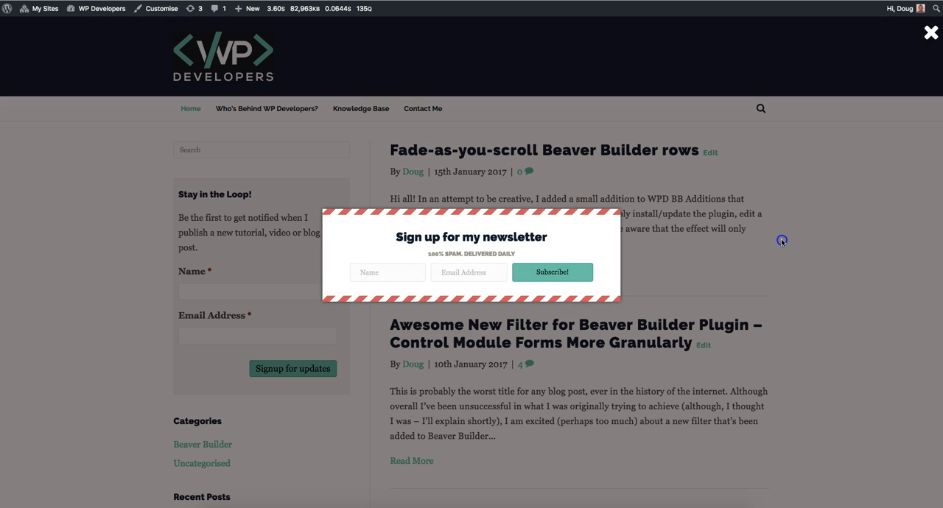
click(932, 32)
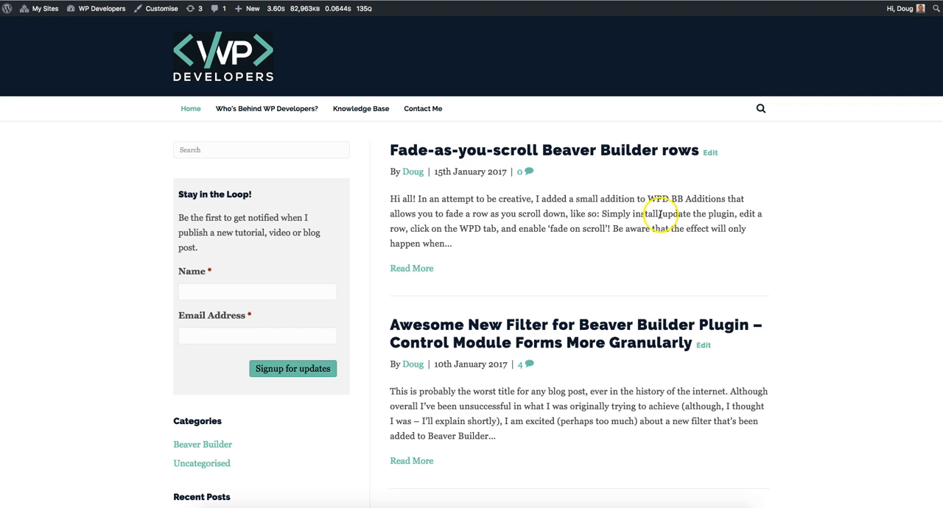
mouse_move(612, 214)
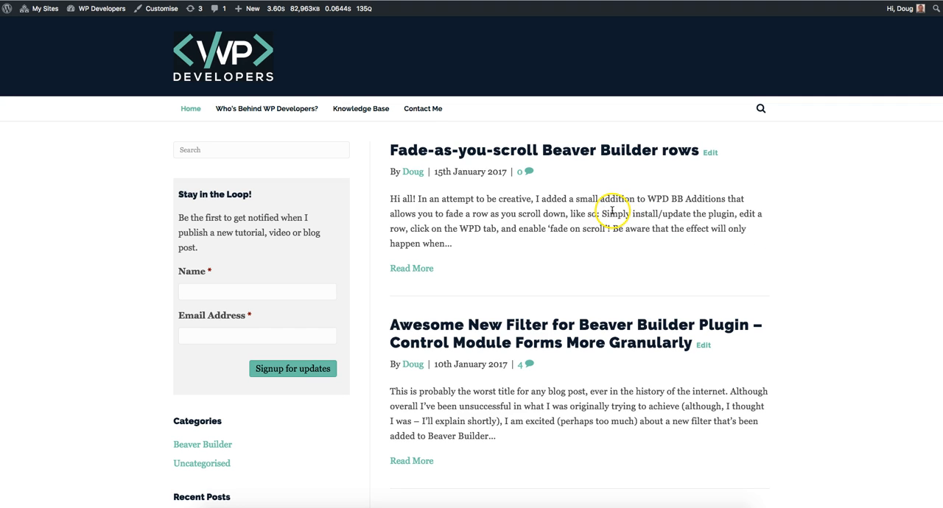
mouse_move(498, 121)
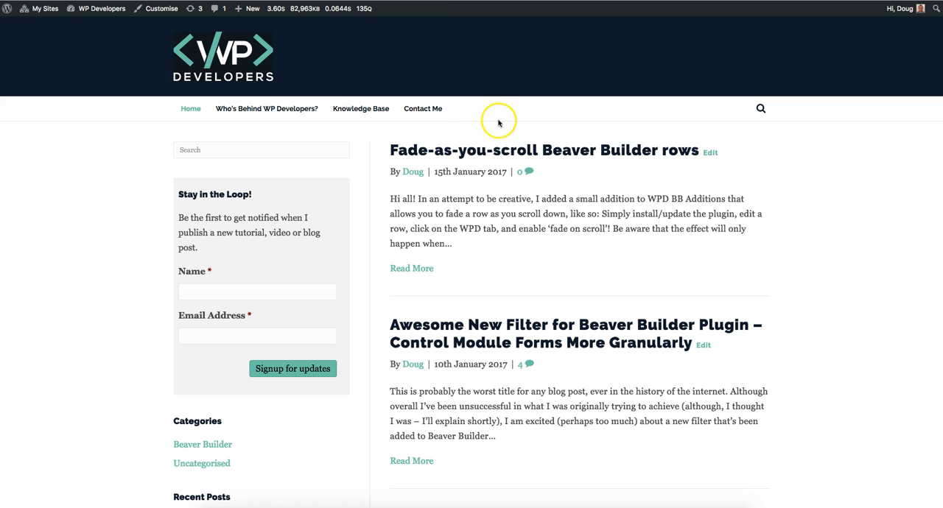
mouse_move(575, 40)
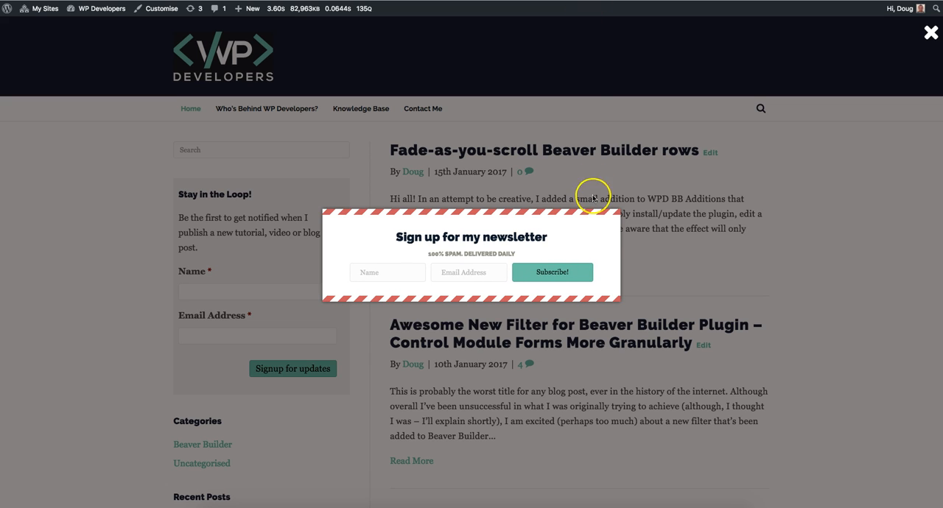
mouse_move(737, 231)
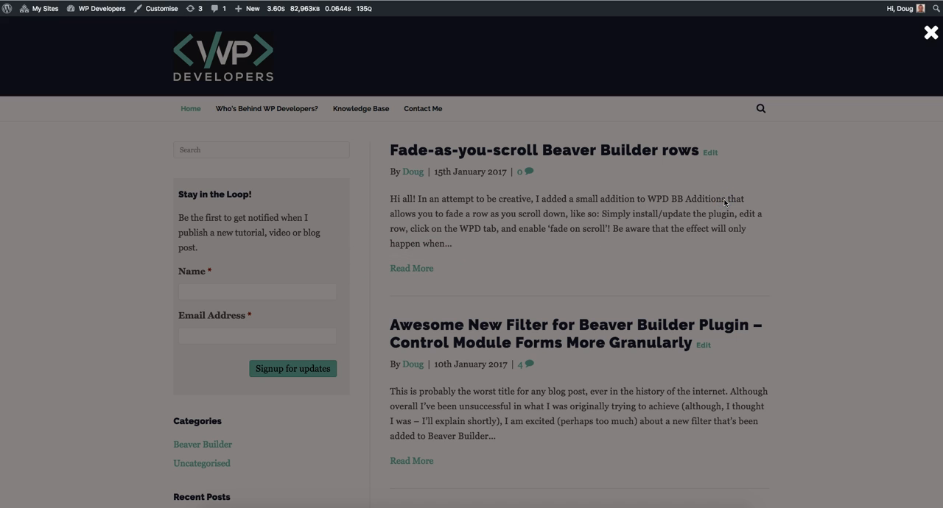
click(932, 32)
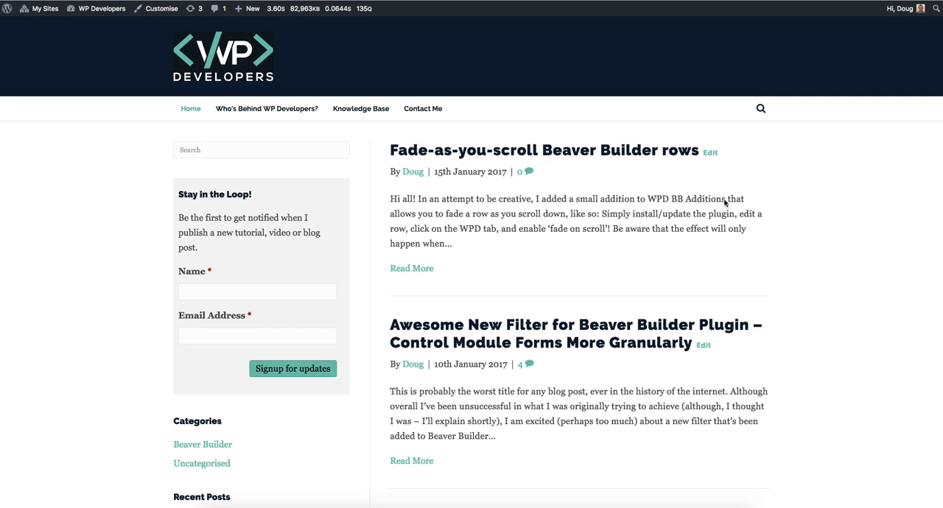
mouse_move(125, 51)
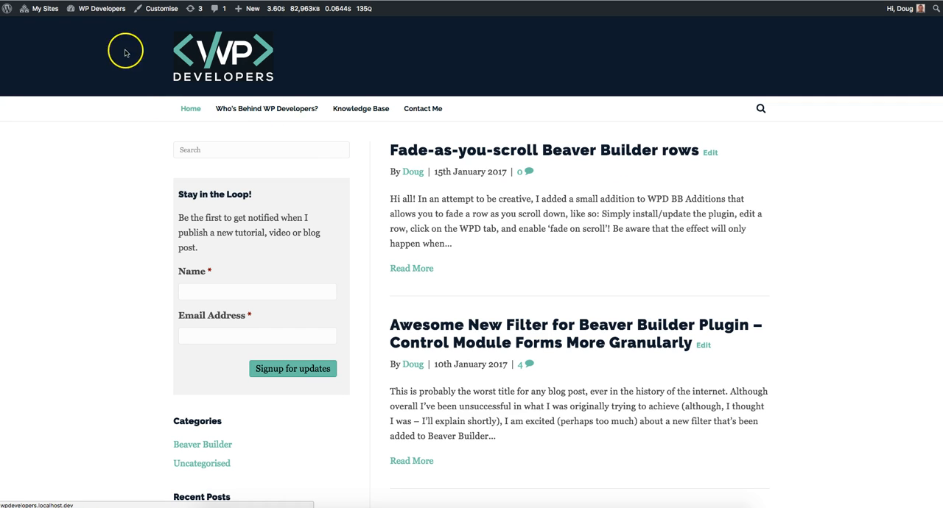
mouse_move(537, 198)
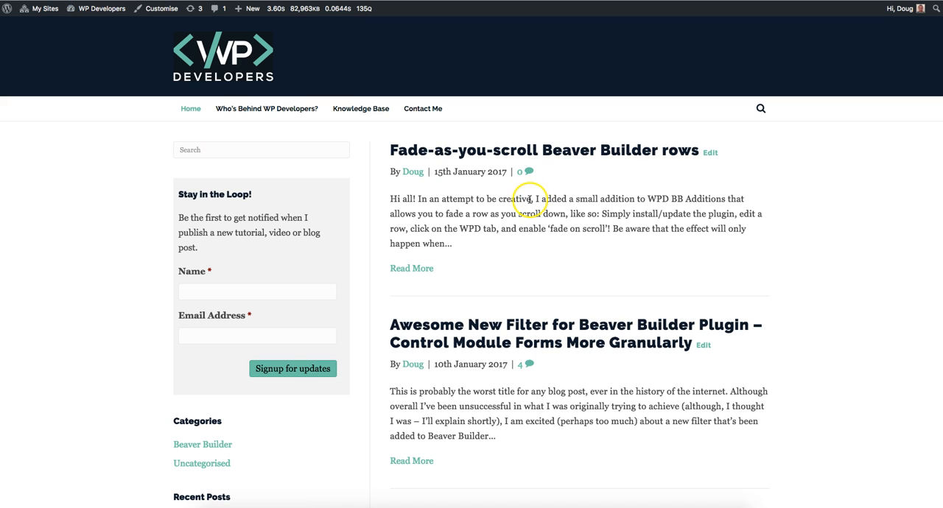
mouse_move(529, 199)
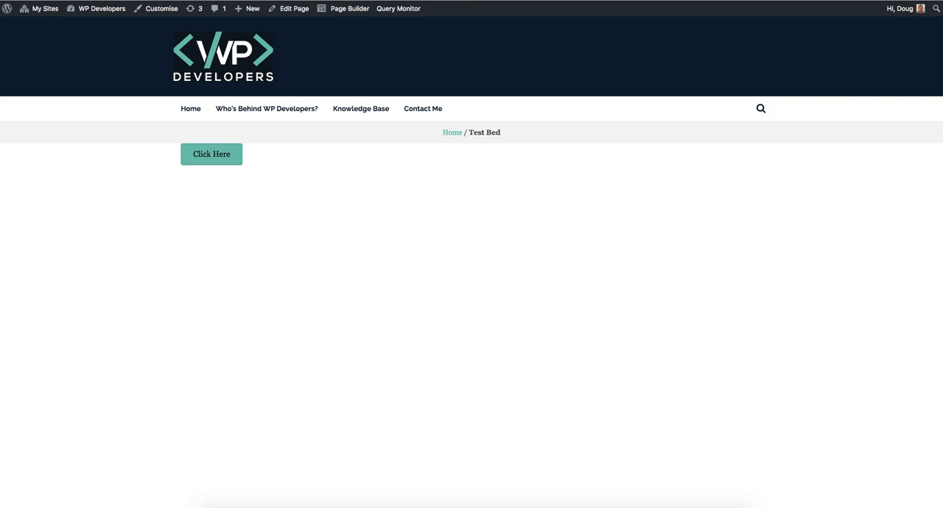
- Open the Test Bed page and launch the Page Builder editor on it
click(212, 153)
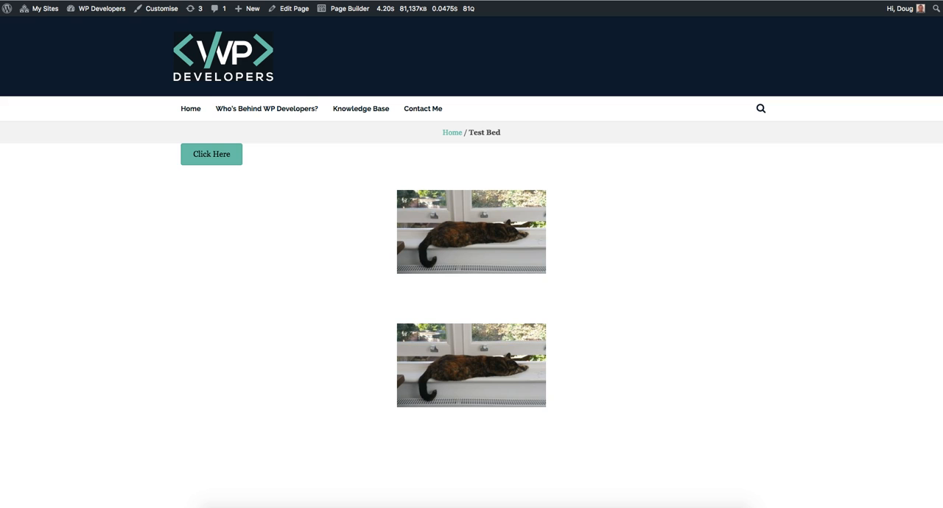
click(212, 153)
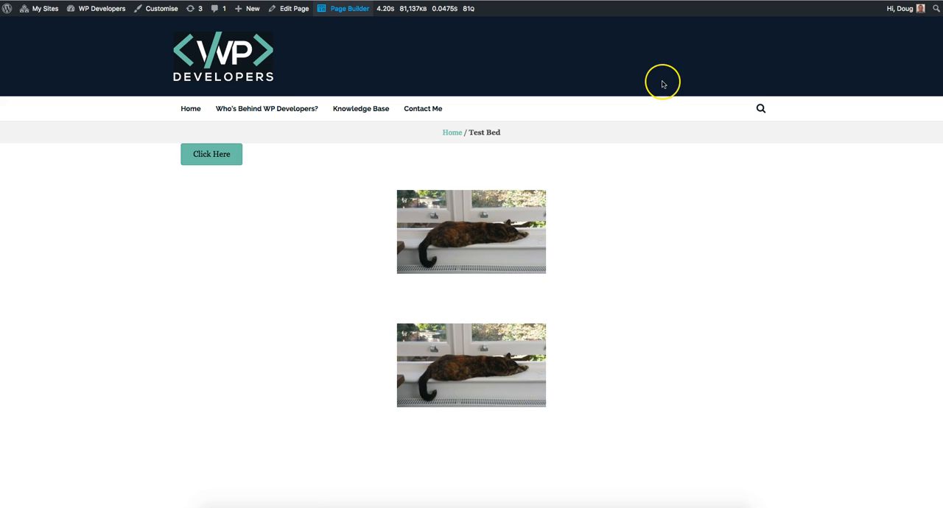
click(342, 8)
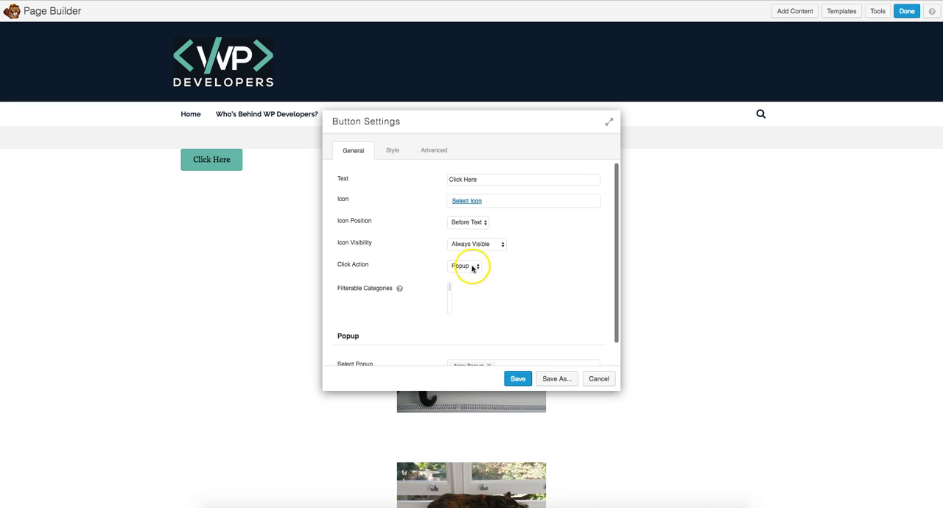
- Set the Click Here button's click action to open New Popup, save, and publish the page
click(468, 266)
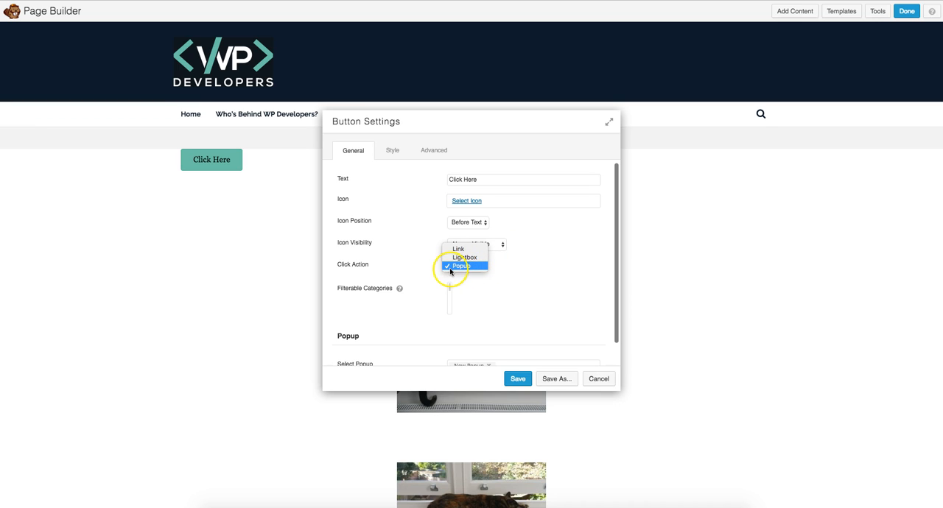
mouse_move(569, 283)
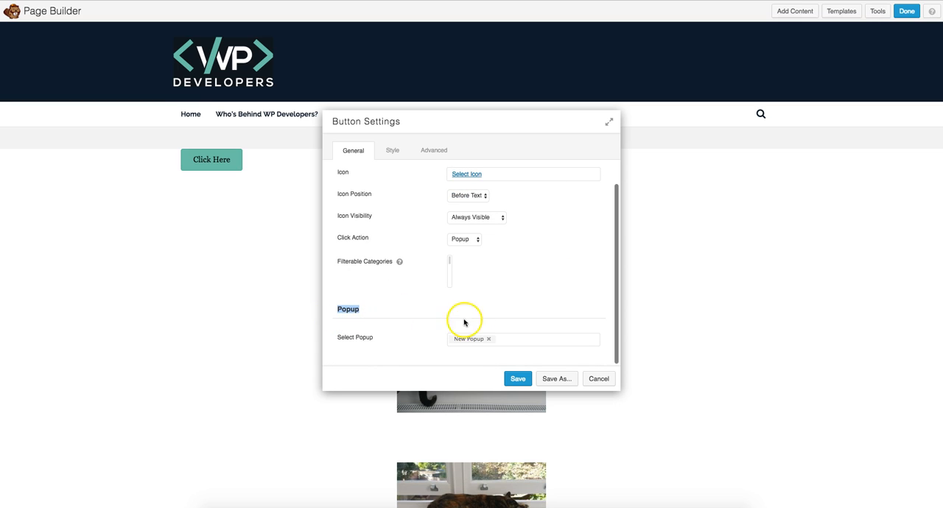
mouse_move(471, 340)
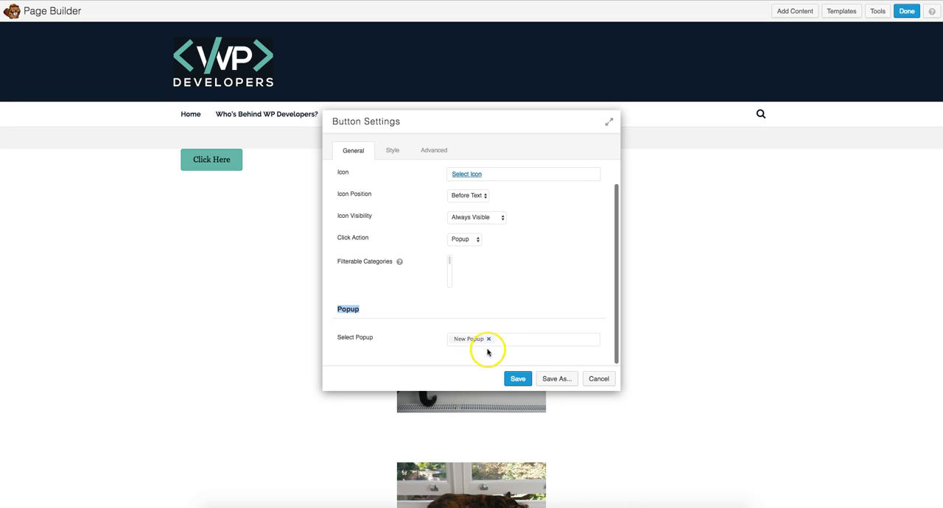
mouse_move(539, 392)
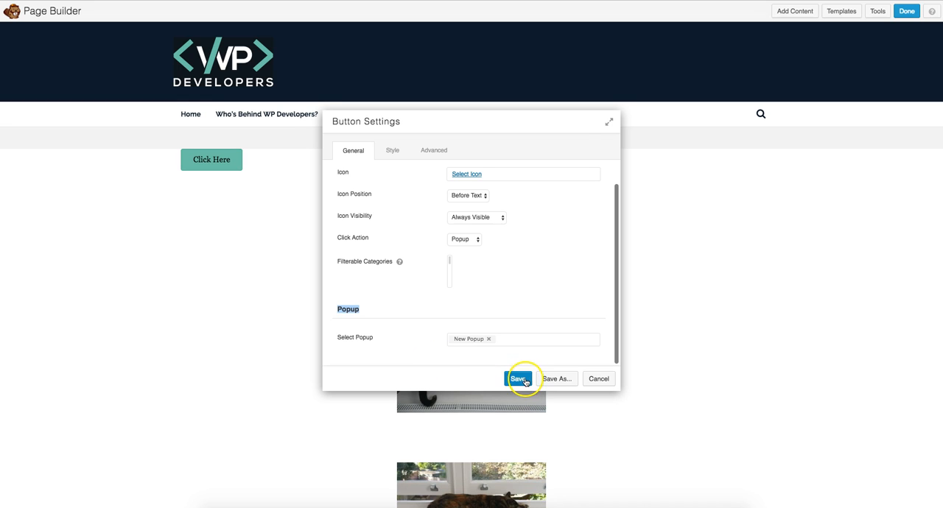
click(518, 379)
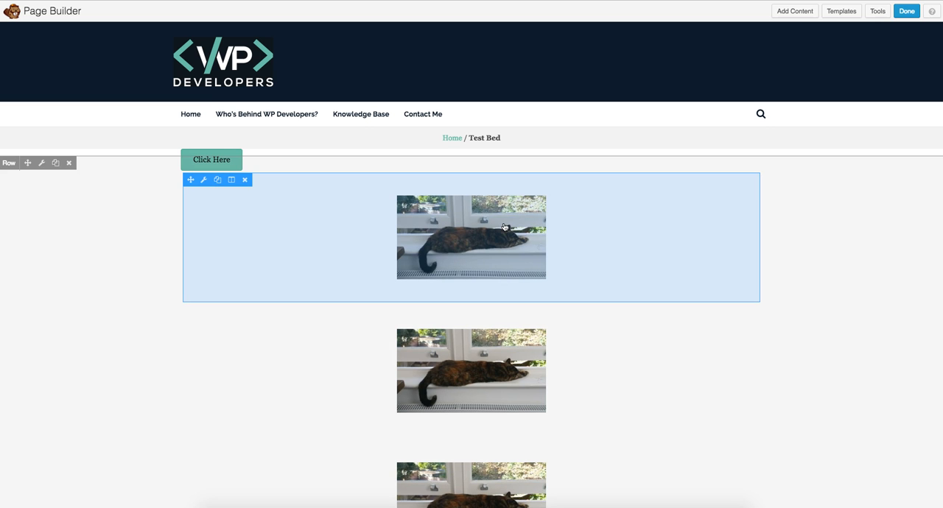
click(907, 11)
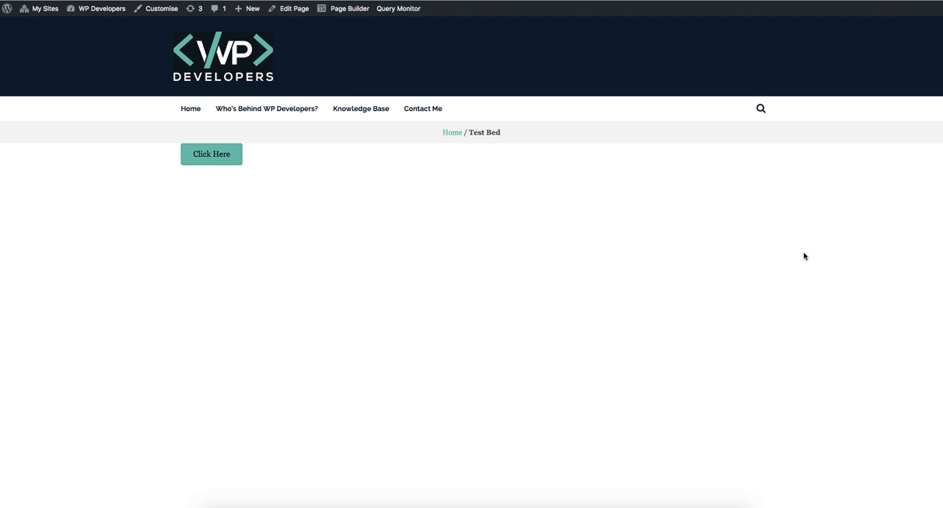
- On the live Test Bed page, dismiss the auto-shown popup and reopen it via the Click Here button
click(212, 153)
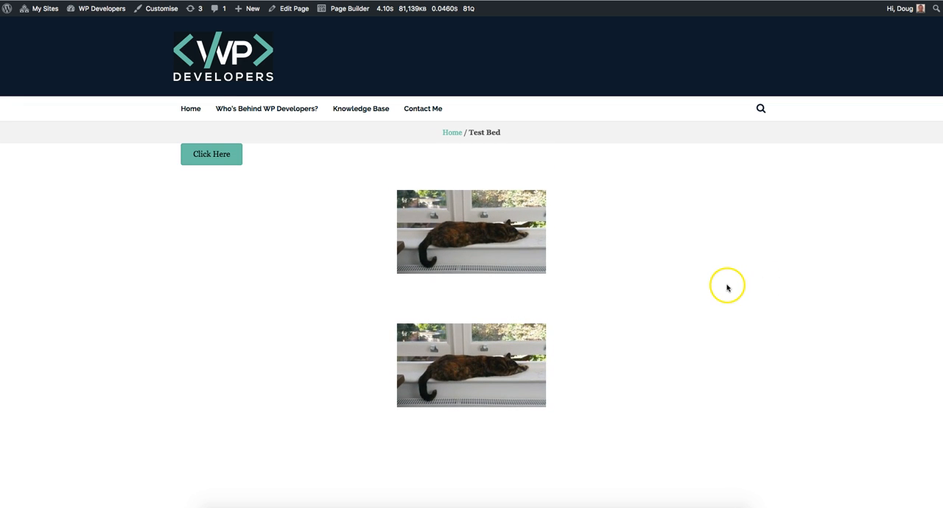
mouse_move(357, 251)
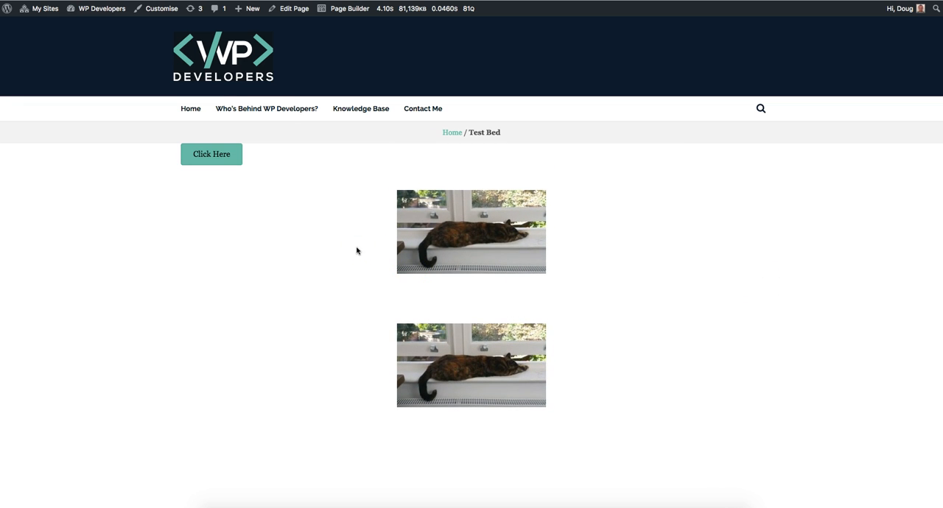
click(212, 153)
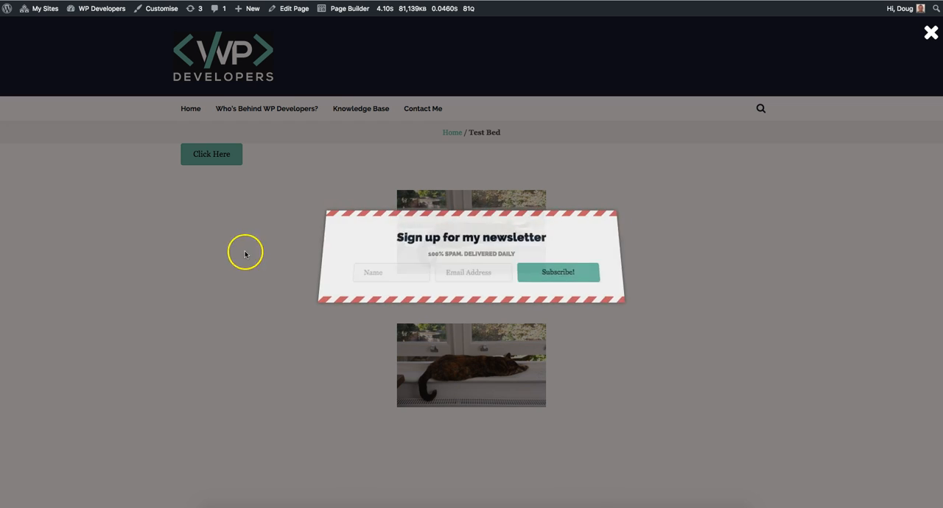
click(931, 32)
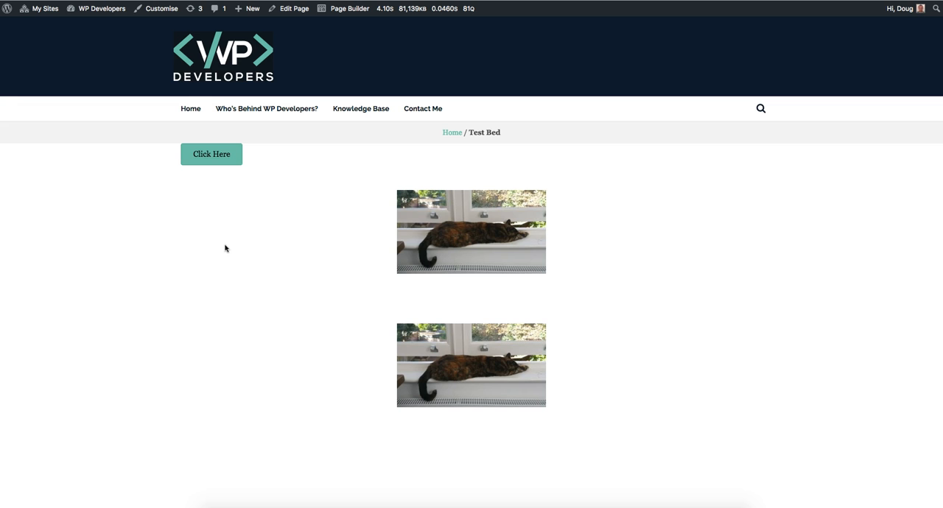
click(212, 153)
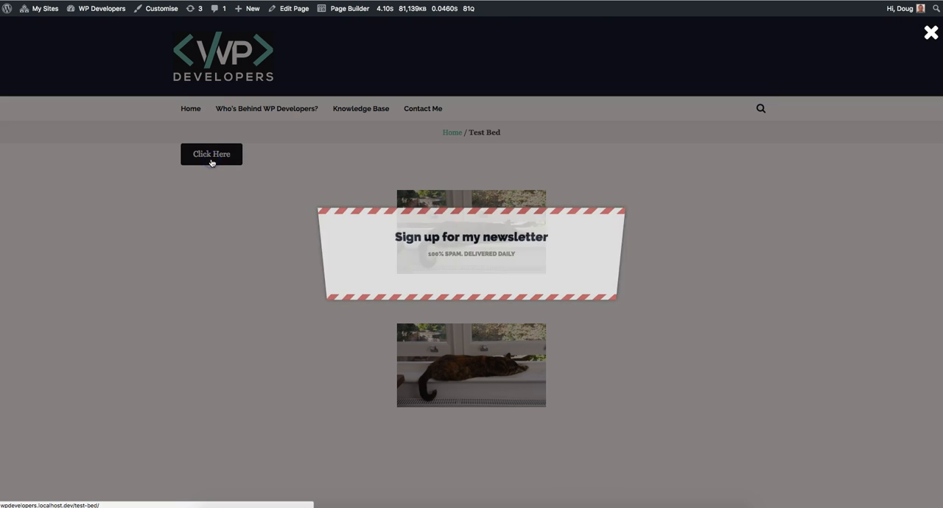
click(212, 154)
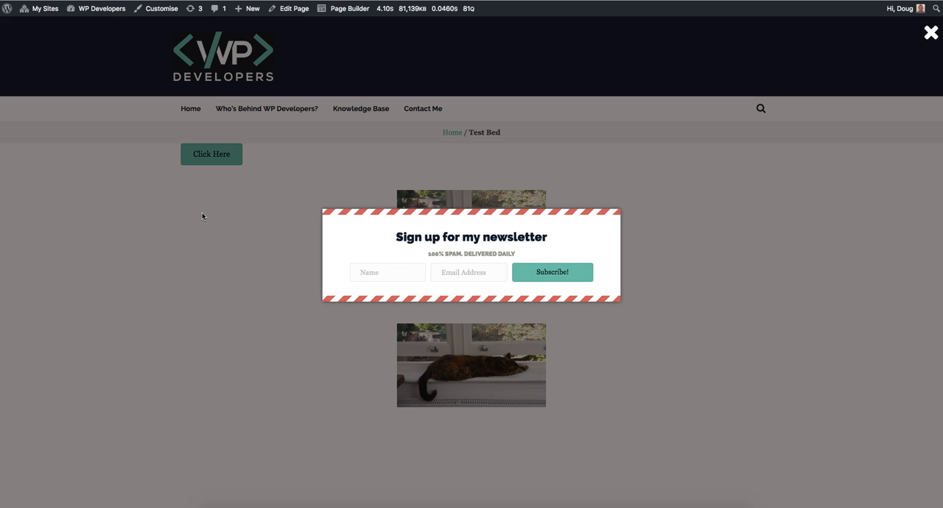
mouse_move(595, 277)
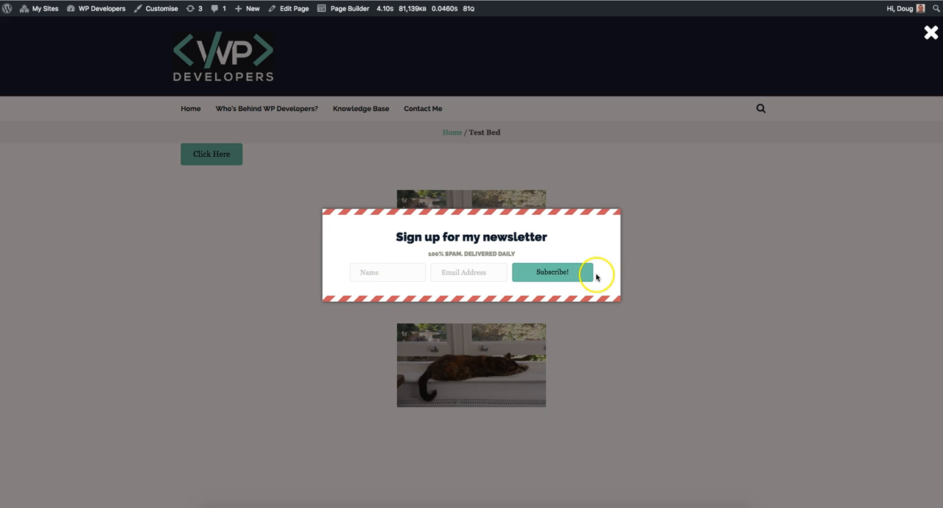